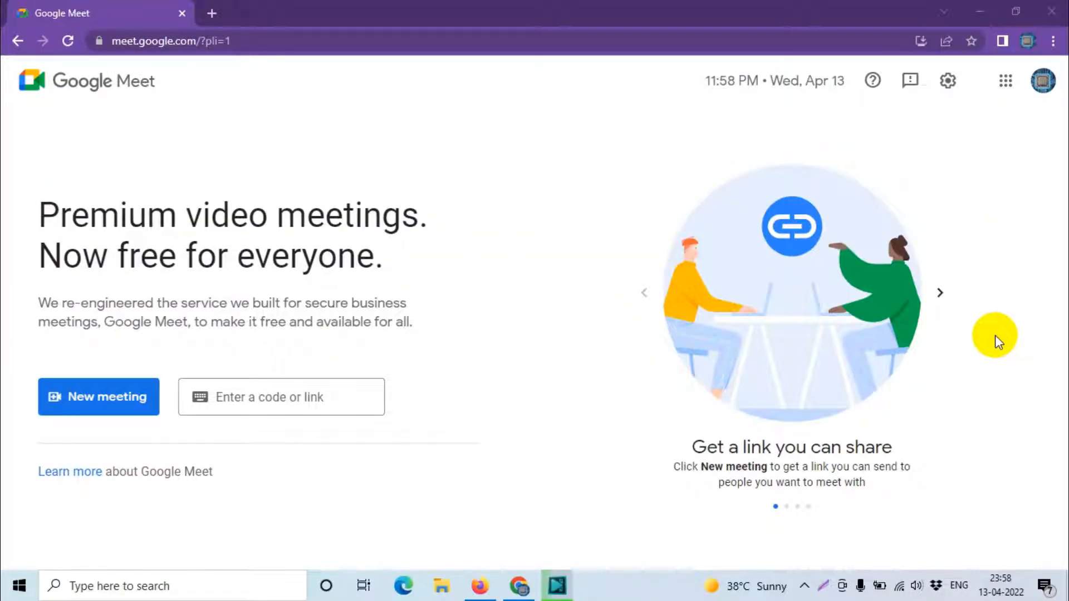
mouse_move(977, 348)
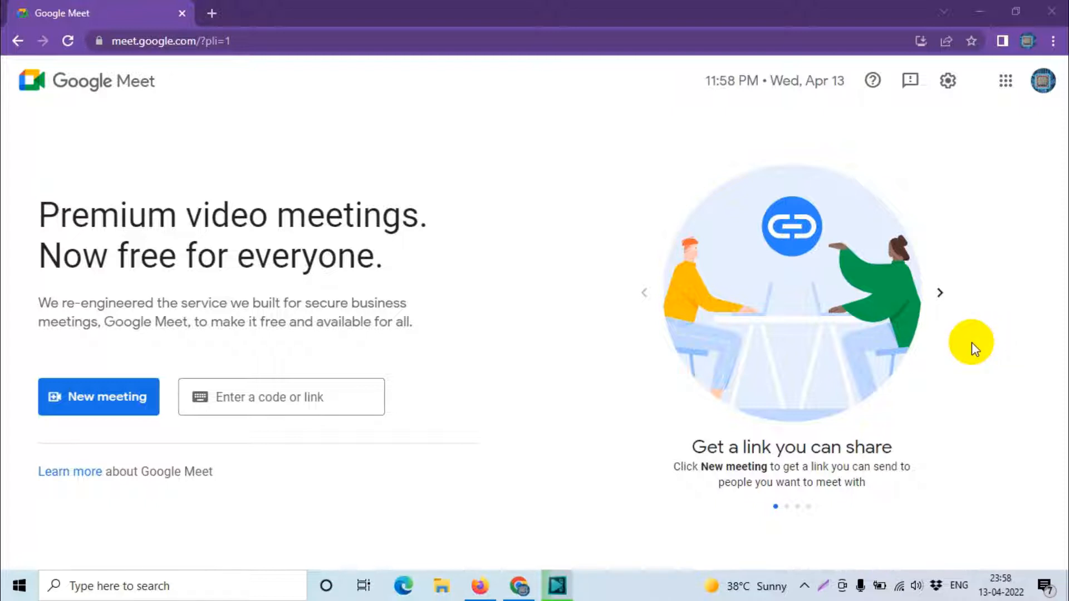
mouse_move(951, 383)
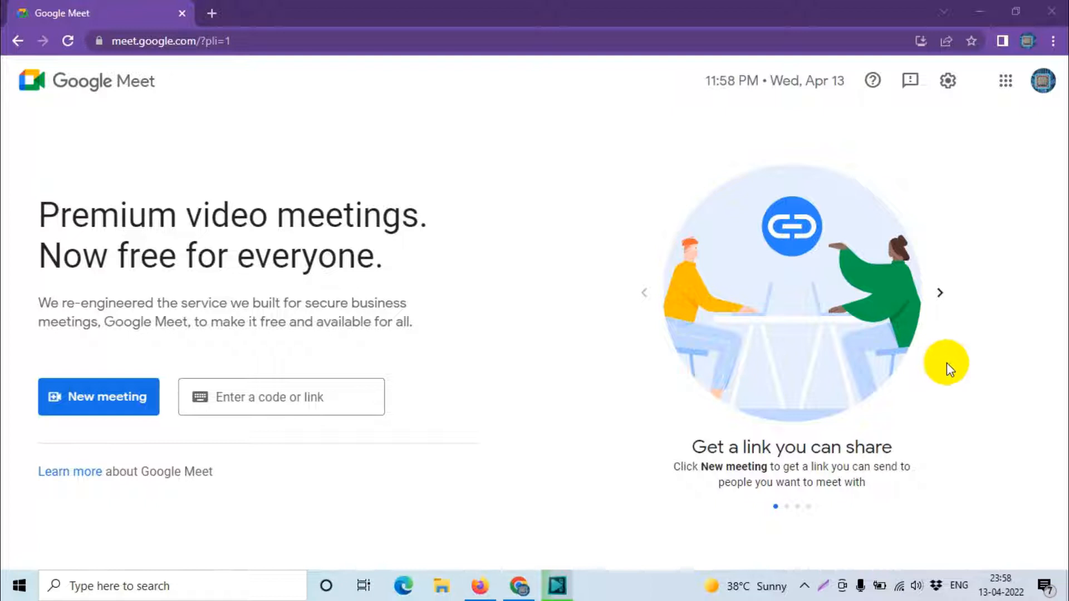
mouse_move(619, 348)
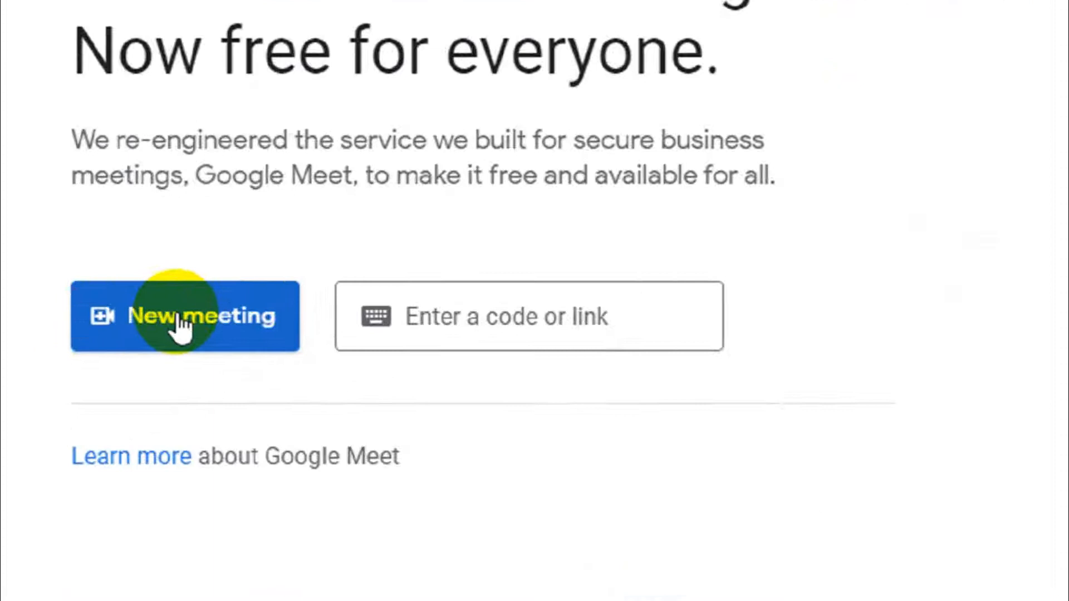
Reveal the New meeting choices in Google Meet.
click(178, 316)
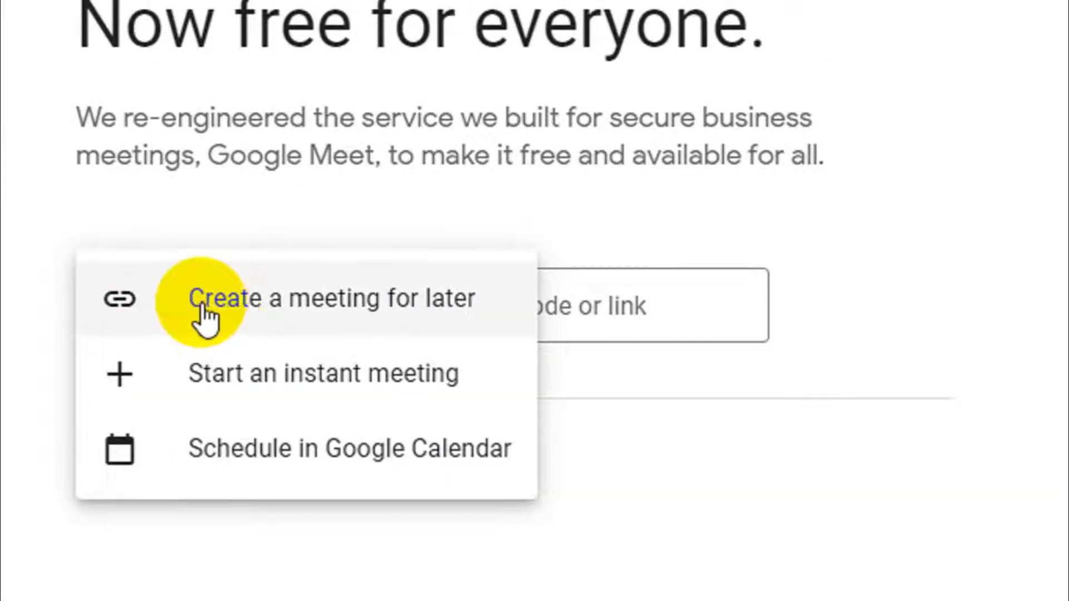
mouse_move(333, 314)
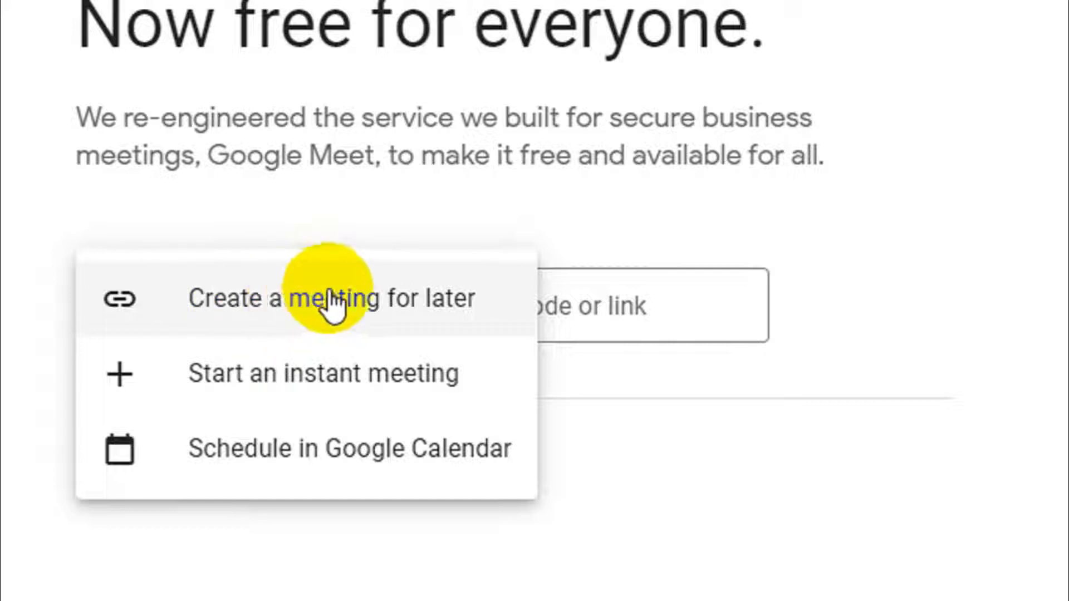
mouse_move(343, 387)
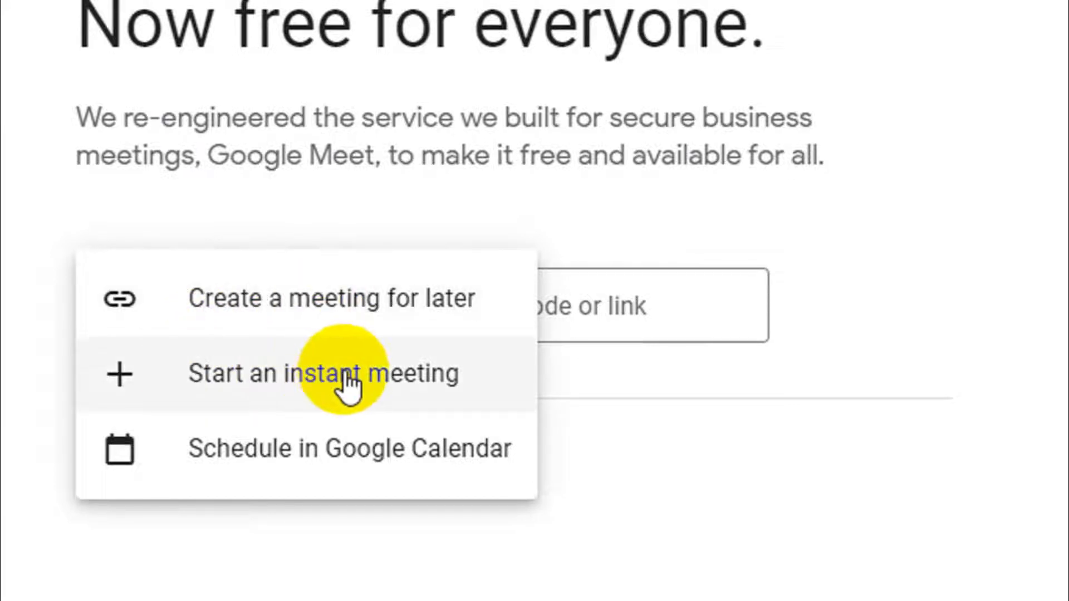
mouse_move(354, 457)
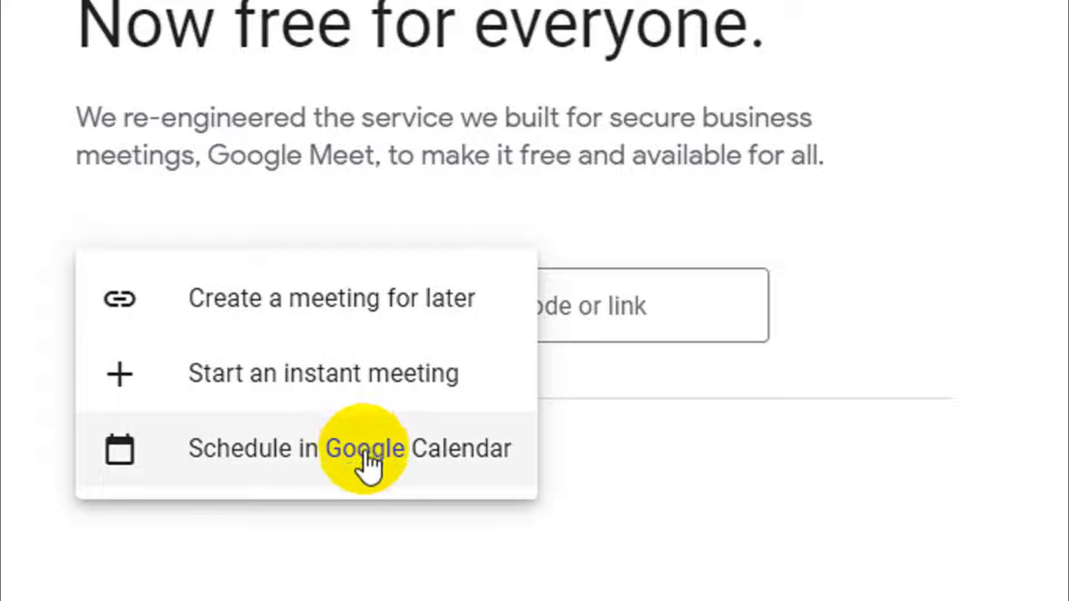
Schedule the meeting in Google Calendar and begin entering the event title.
click(361, 462)
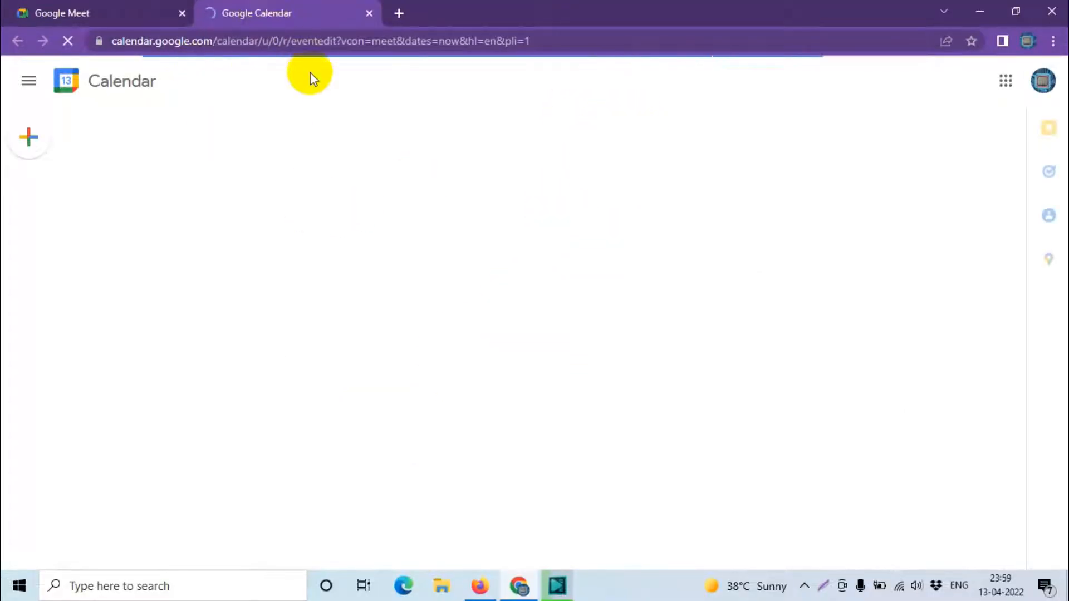
mouse_move(363, 278)
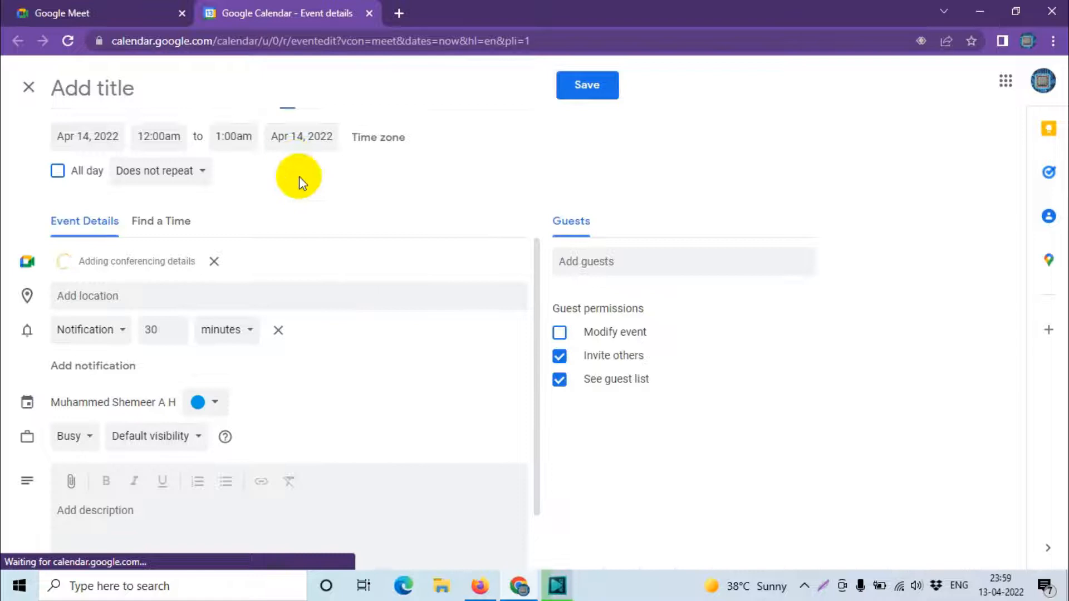
click(91, 88)
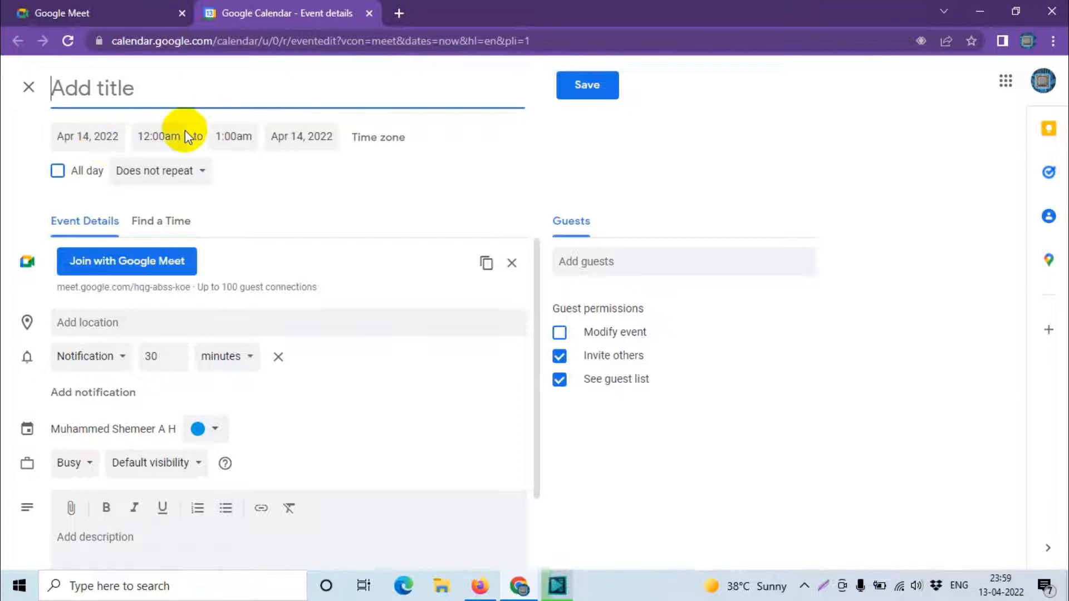
Start the event at 9:00am (ending 10:00am), briefly toggling All day on and back off.
click(161, 136)
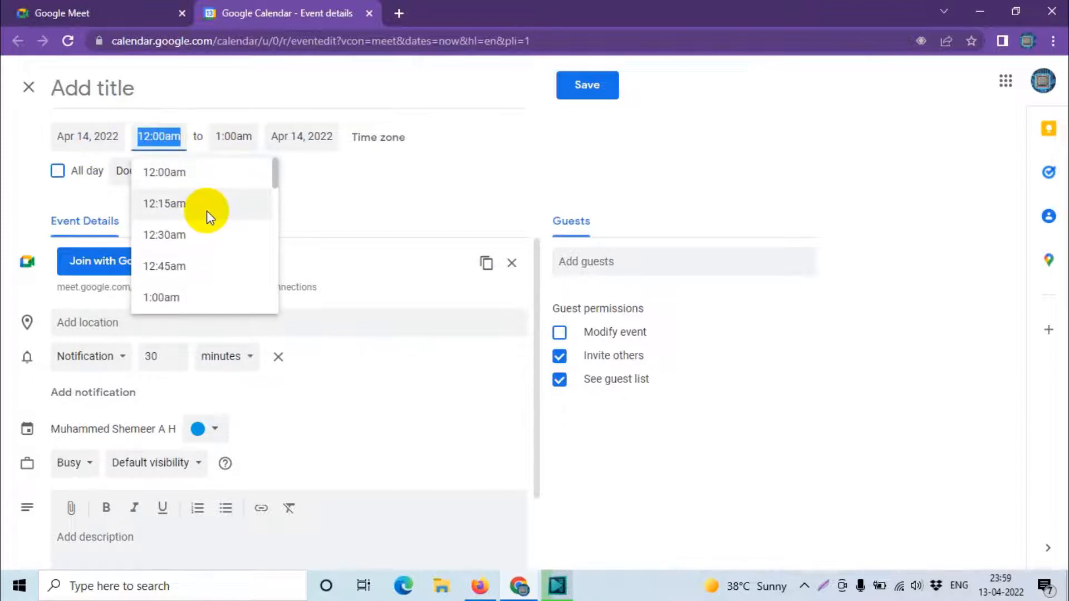
scroll(down, 3)
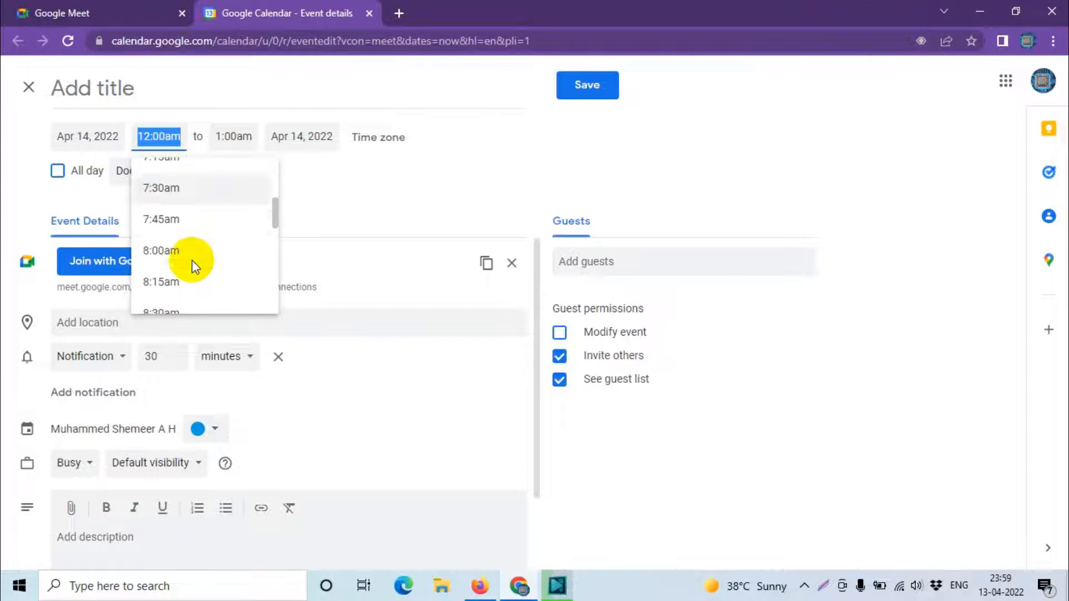
scroll(down, 3)
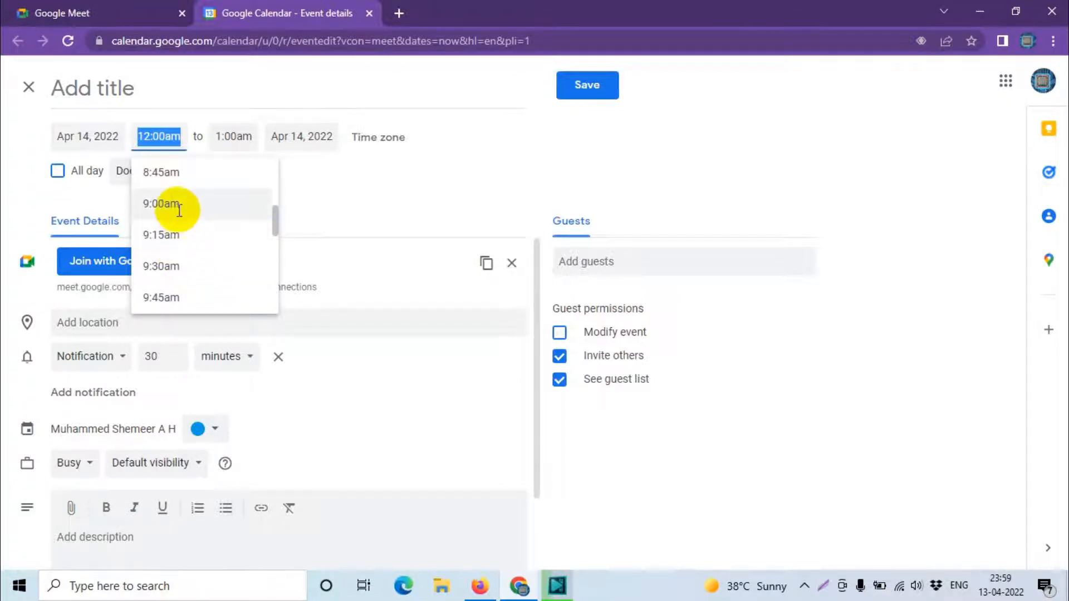
click(160, 203)
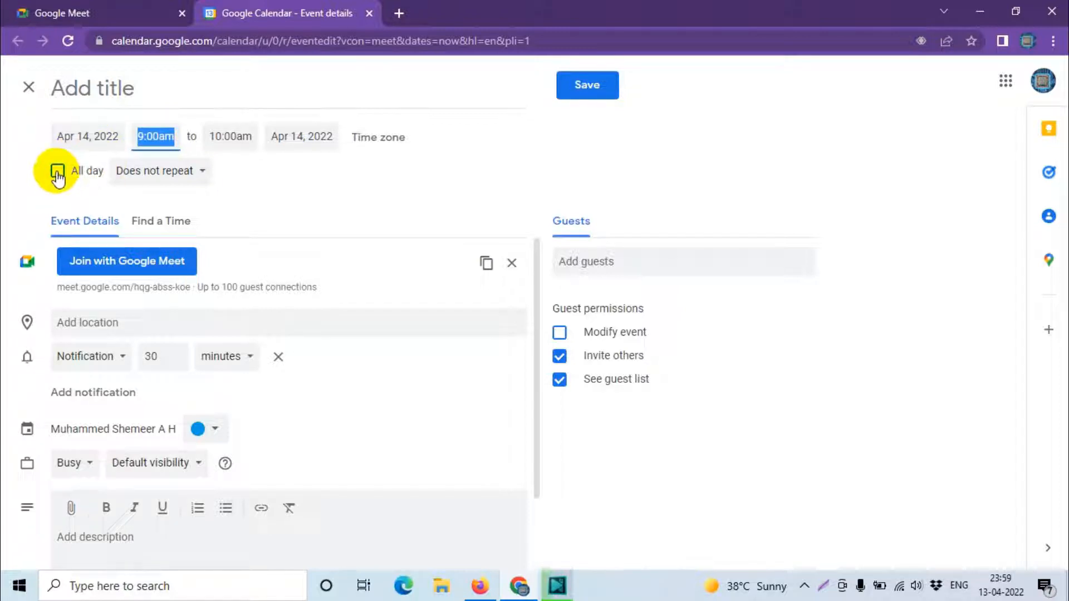
click(56, 169)
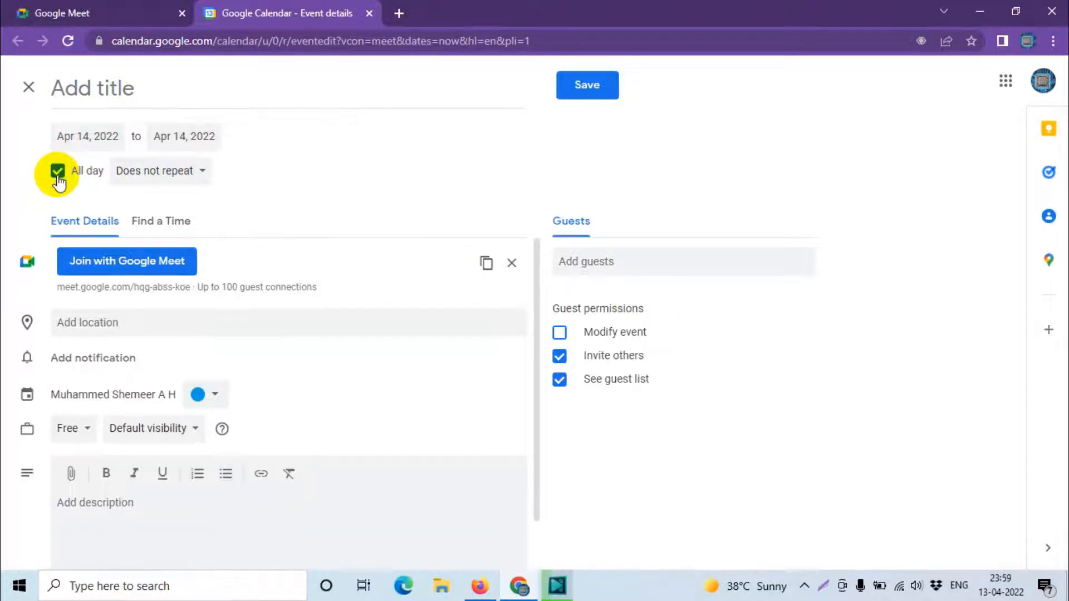
click(53, 169)
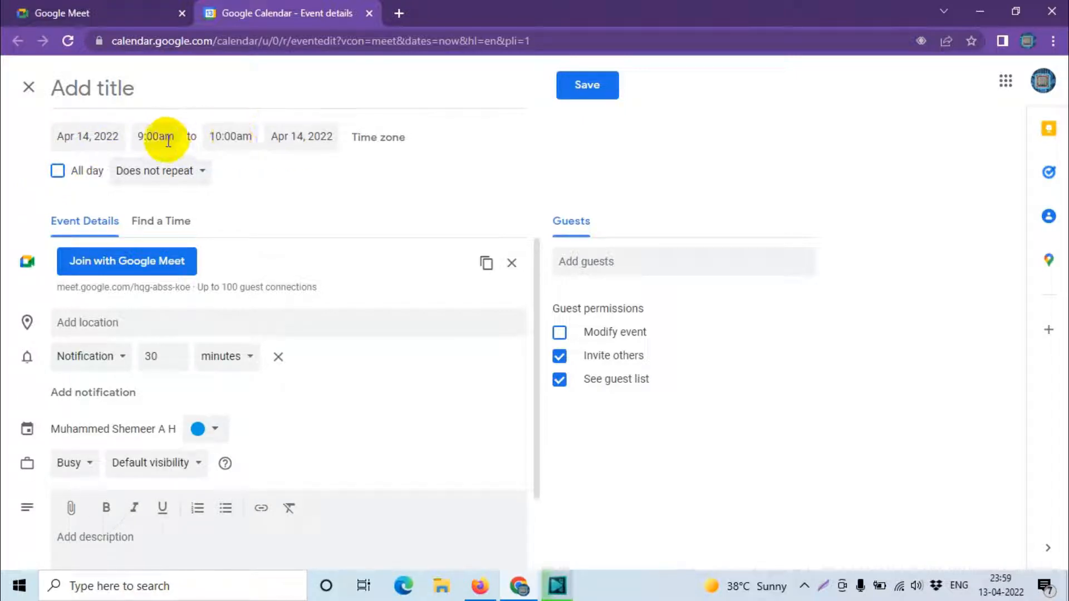
mouse_move(109, 189)
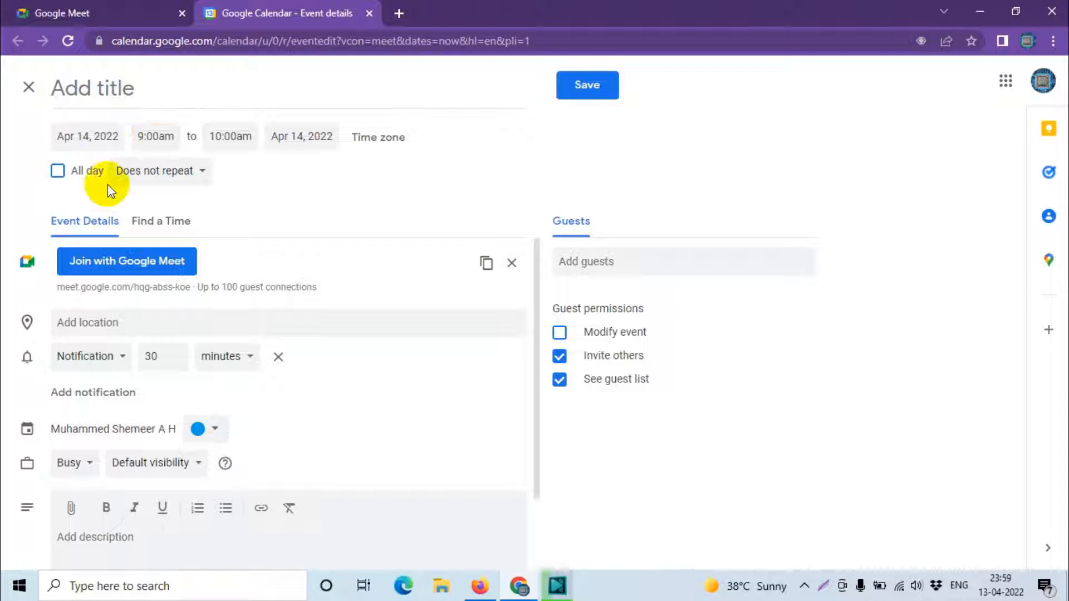
mouse_move(154, 171)
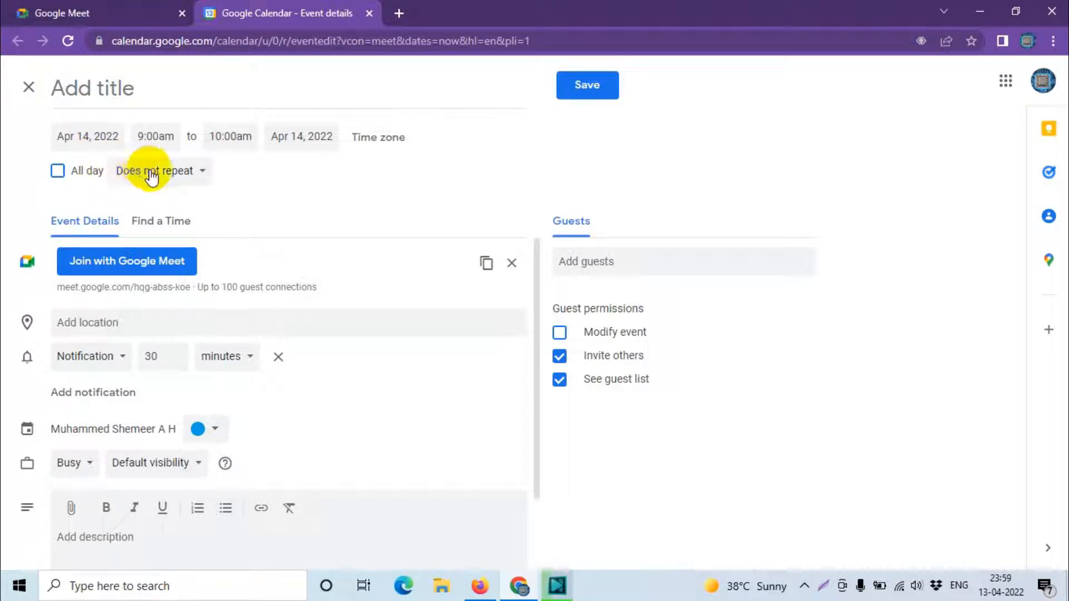
Choose a Custom… repeat pattern from the Does not repeat dropdown.
click(155, 171)
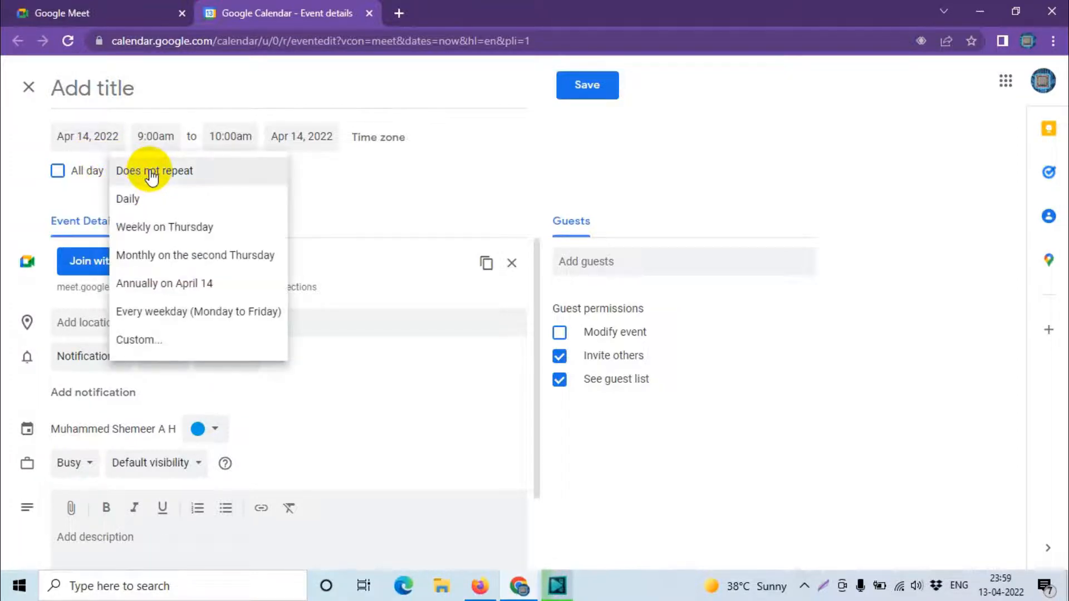
mouse_move(156, 212)
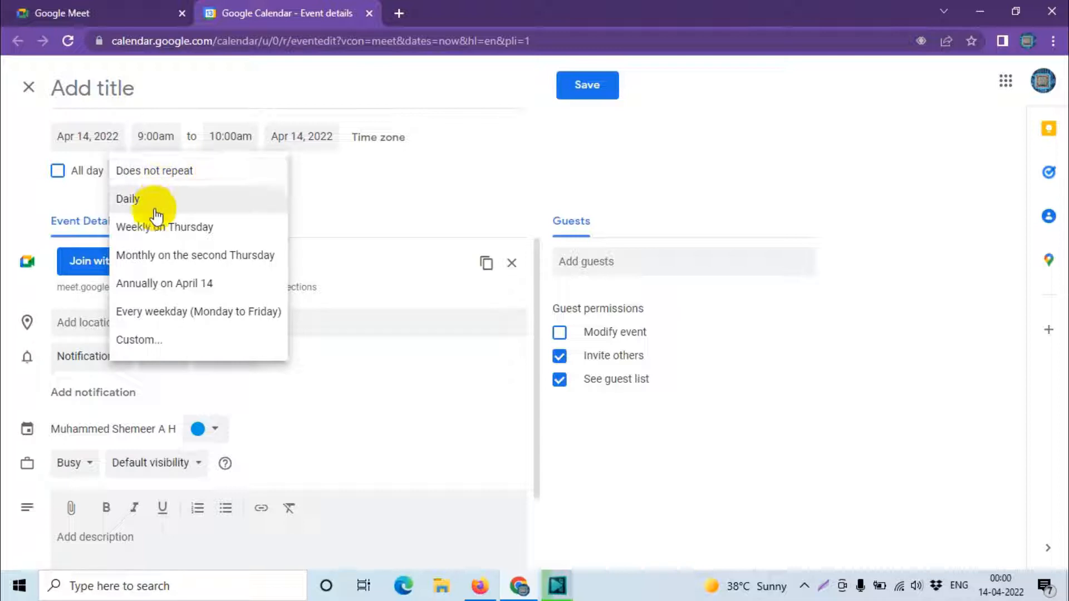
mouse_move(179, 258)
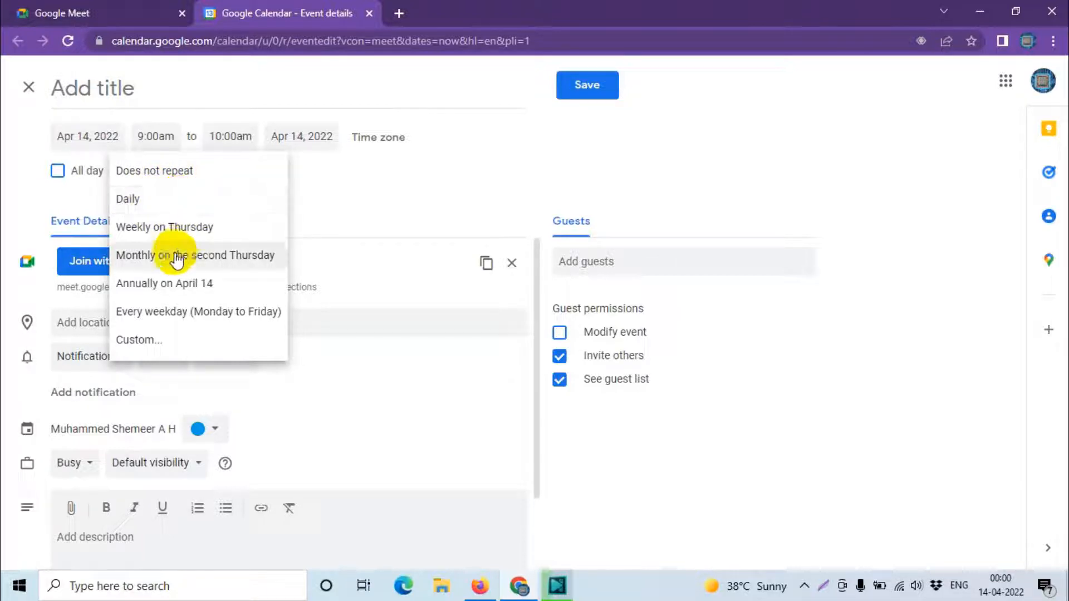
mouse_move(191, 293)
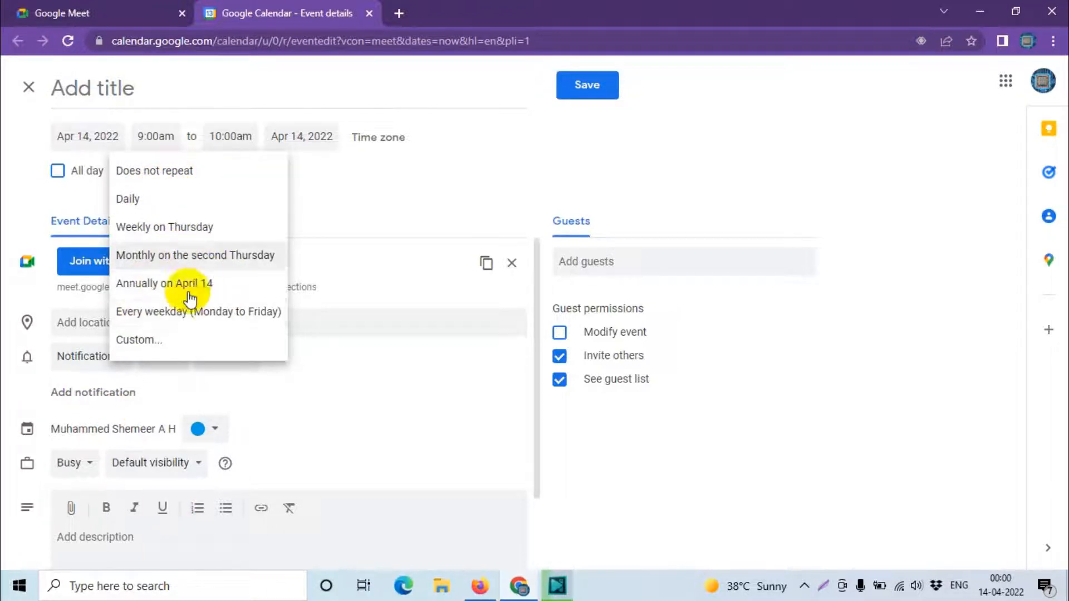
mouse_move(167, 345)
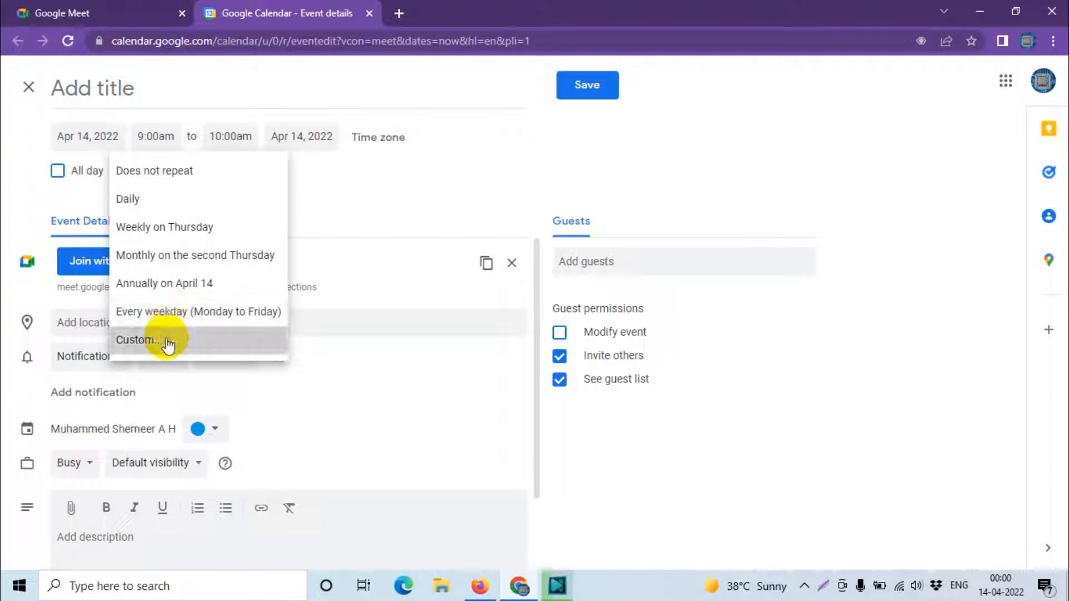
click(138, 340)
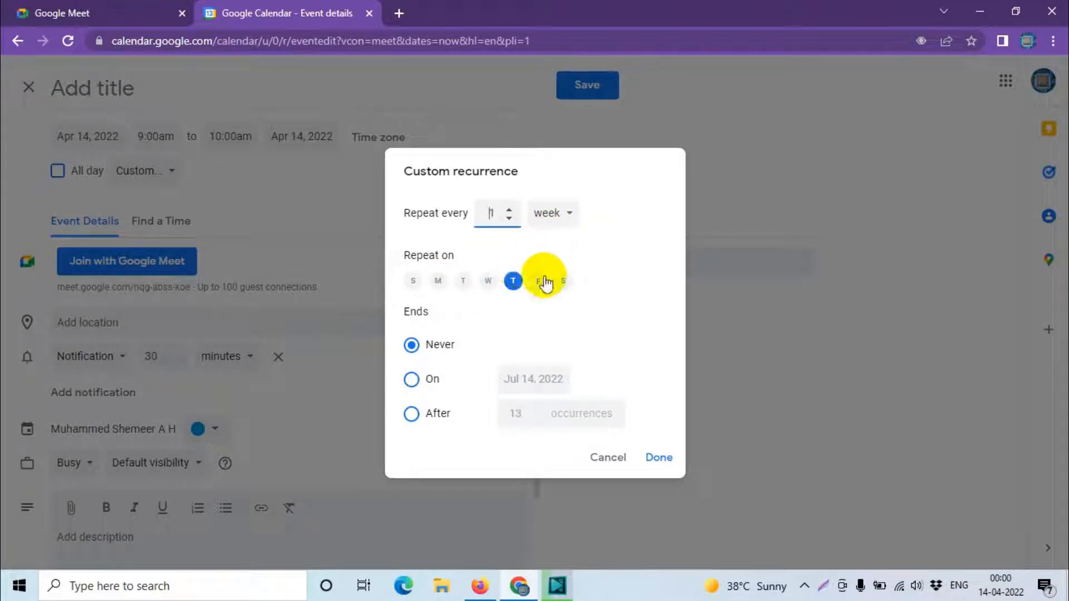
Try extra repeat days and end options in custom recurrence, then discard it so the event does not repeat.
click(513, 281)
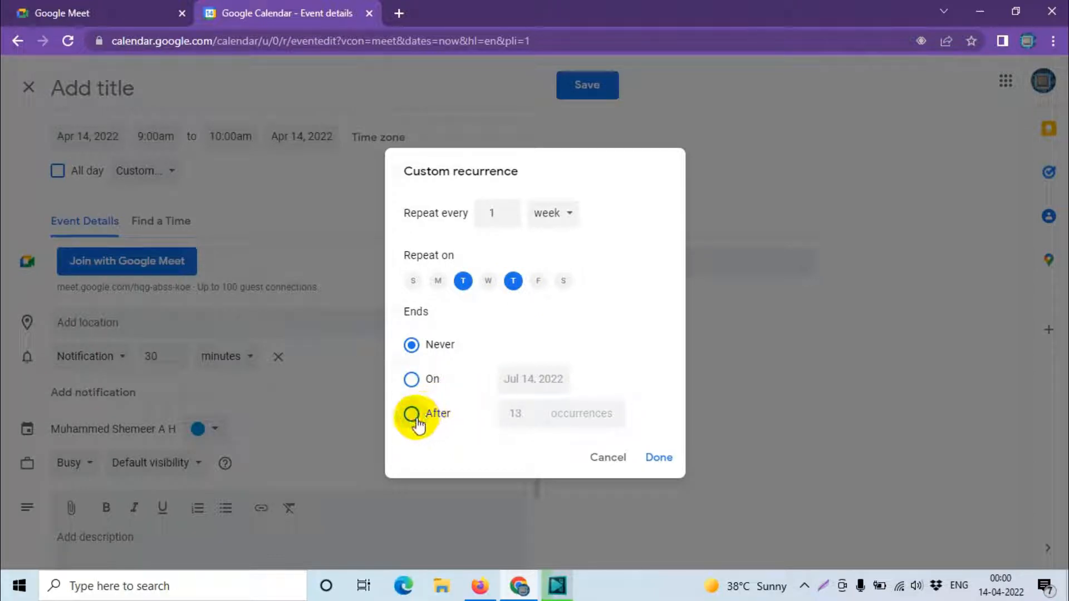
click(410, 413)
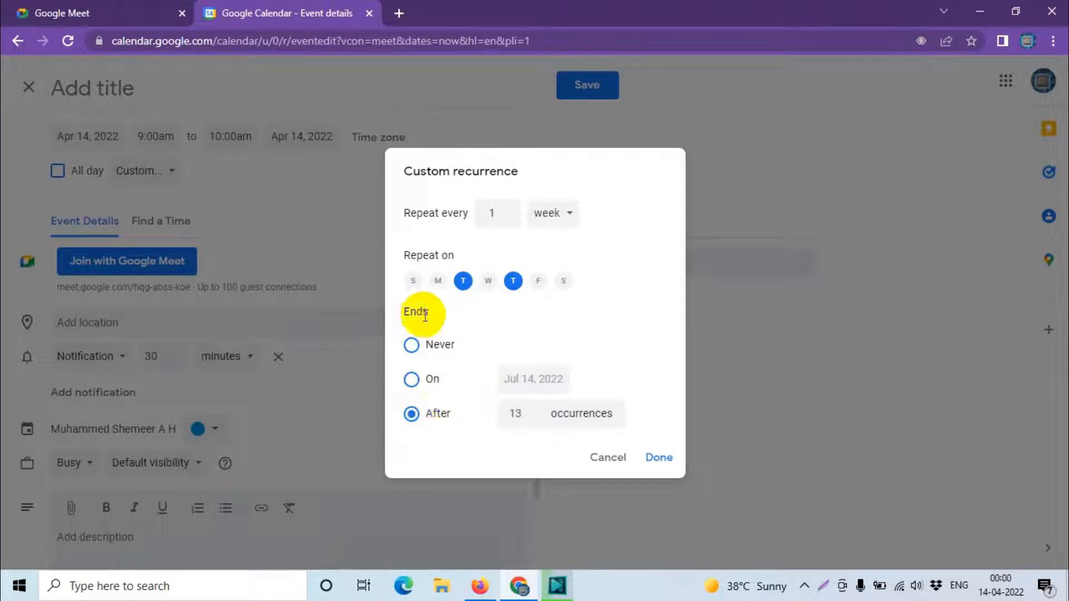
click(411, 346)
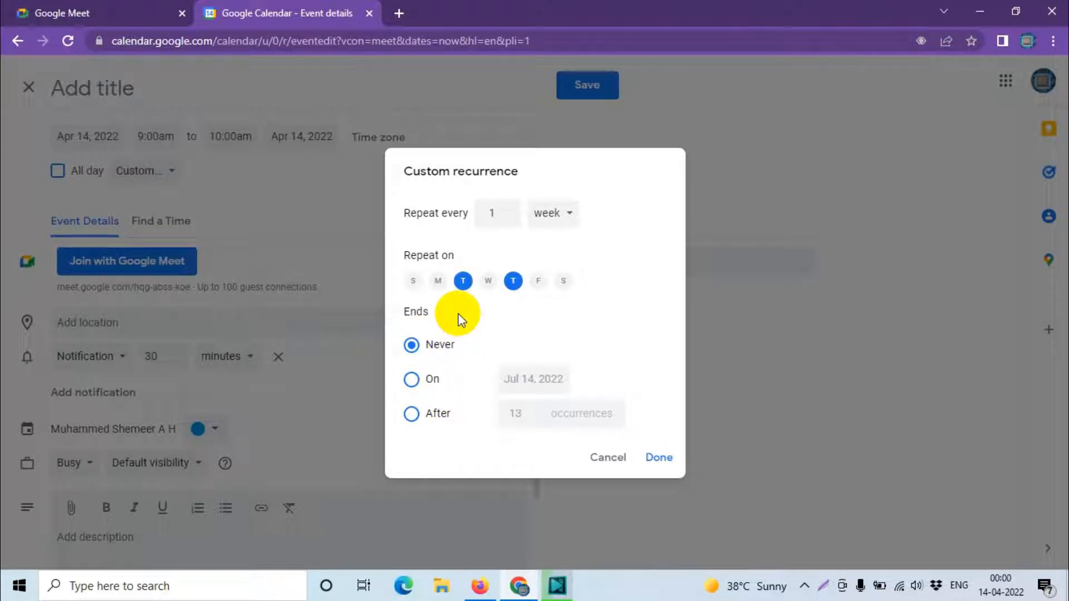
click(512, 280)
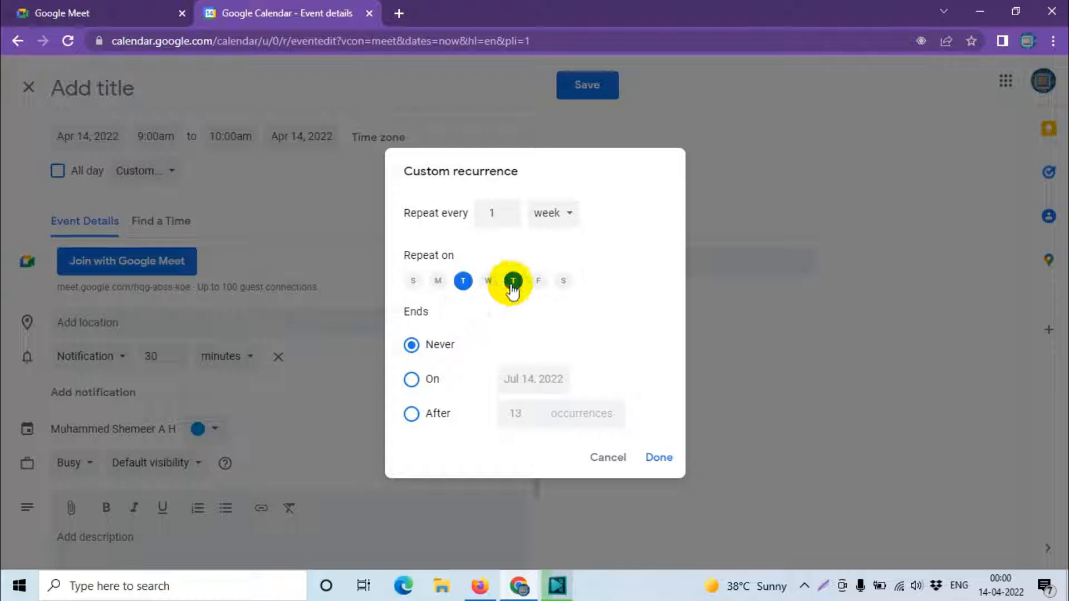
click(512, 281)
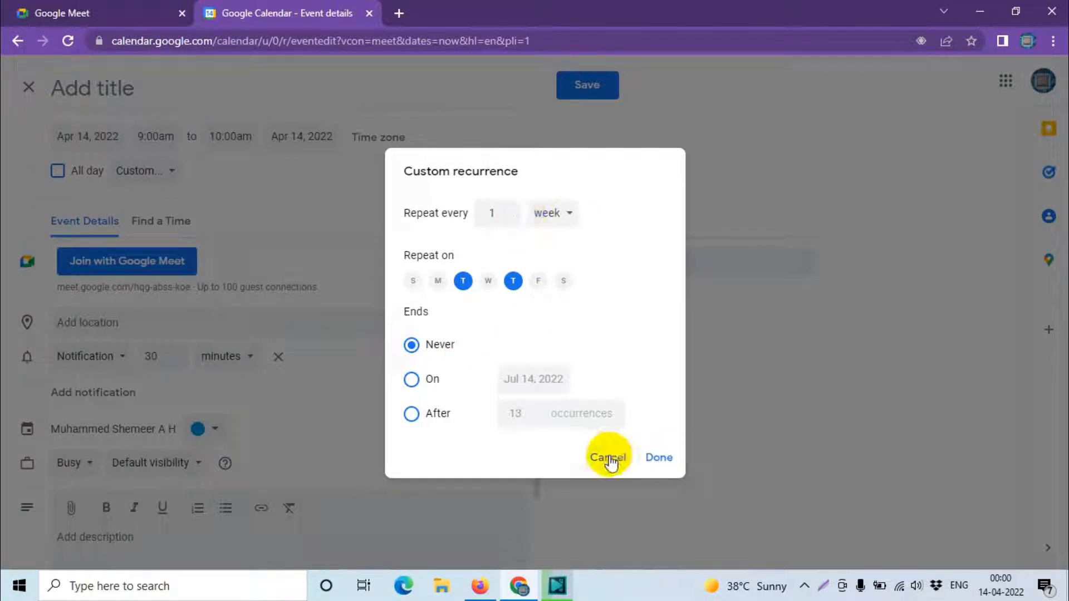
mouse_move(565, 252)
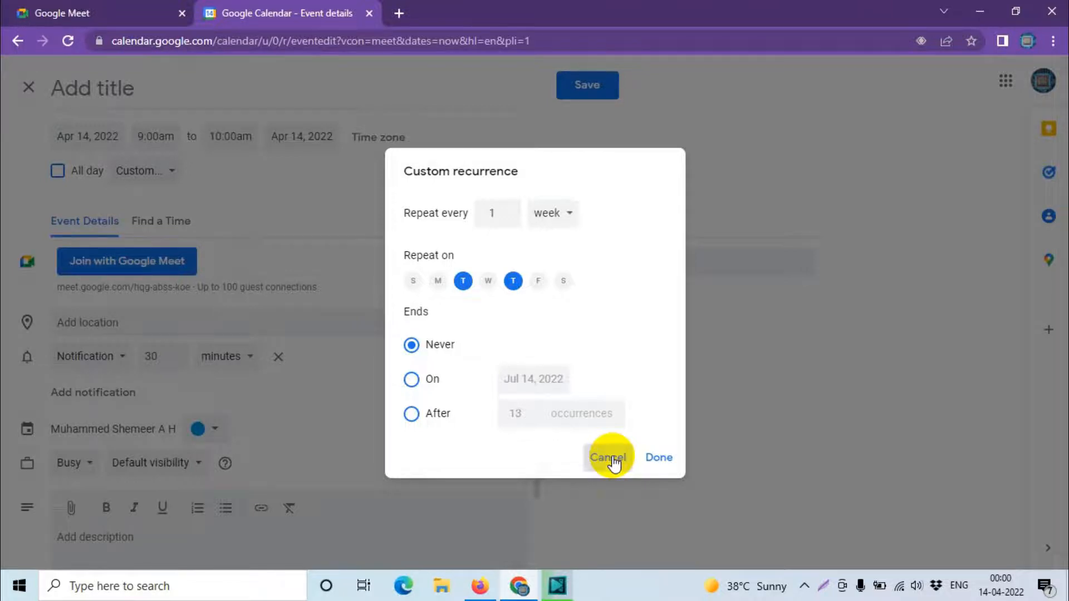
click(608, 457)
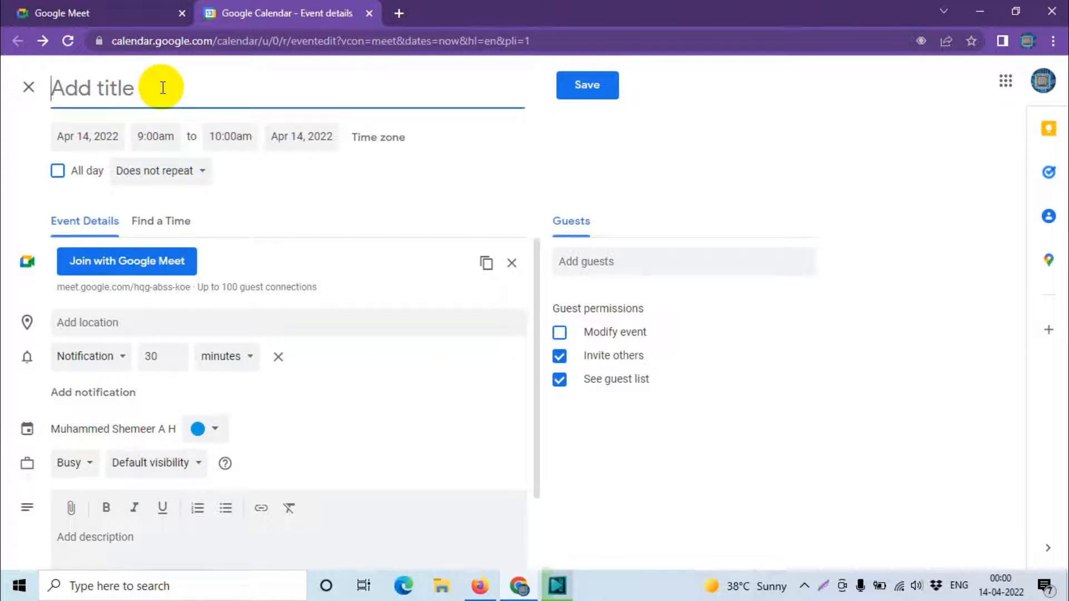
Title the event 'Parents Online Meeting', replacing a misspelled first attempt.
text(Meting on)
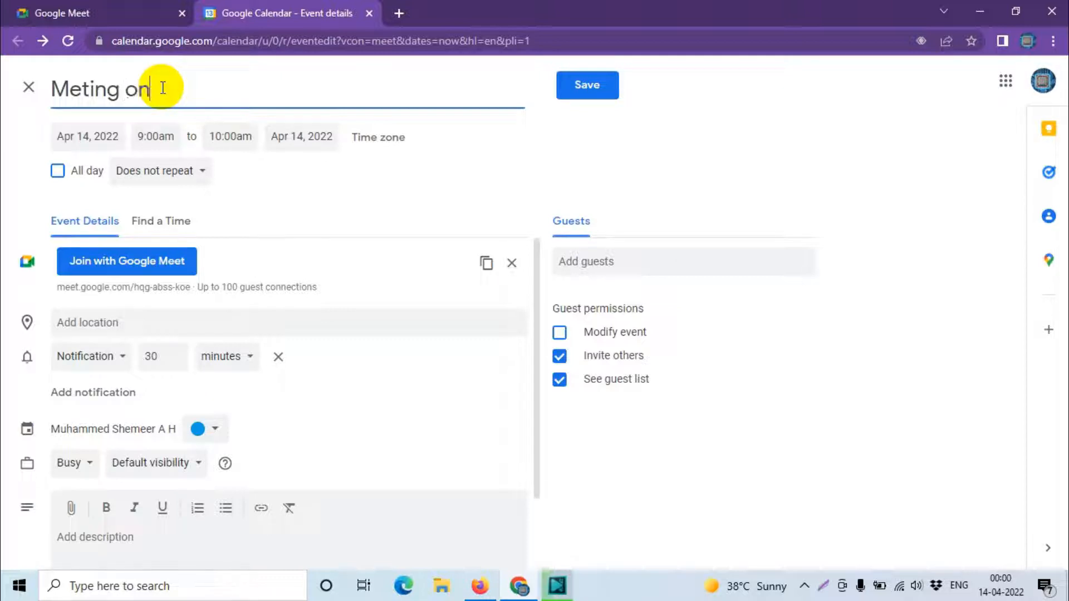
key(ctrl+a)
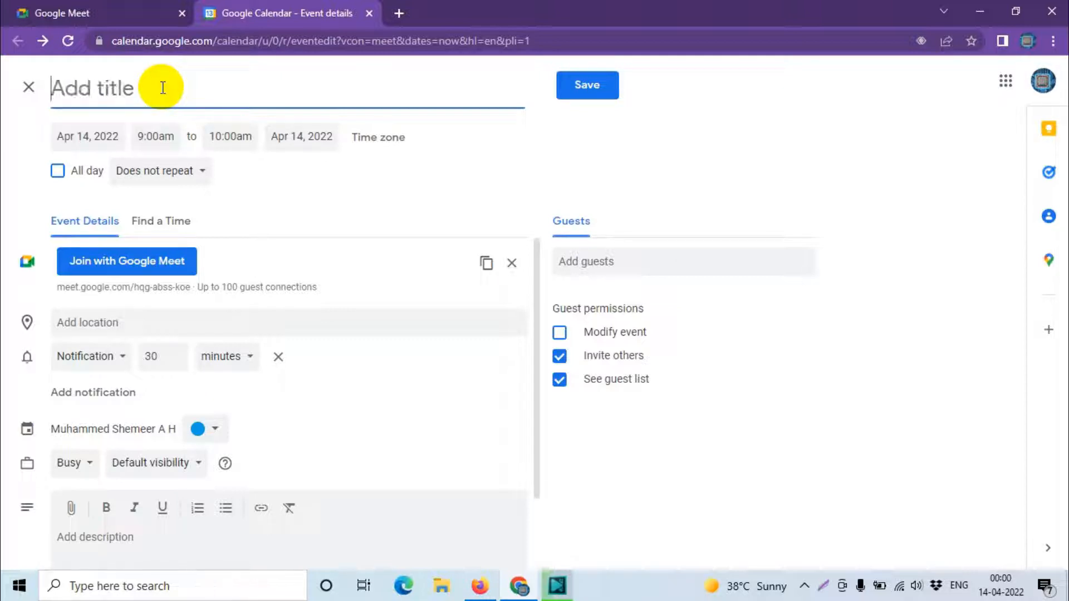
text(Parents)
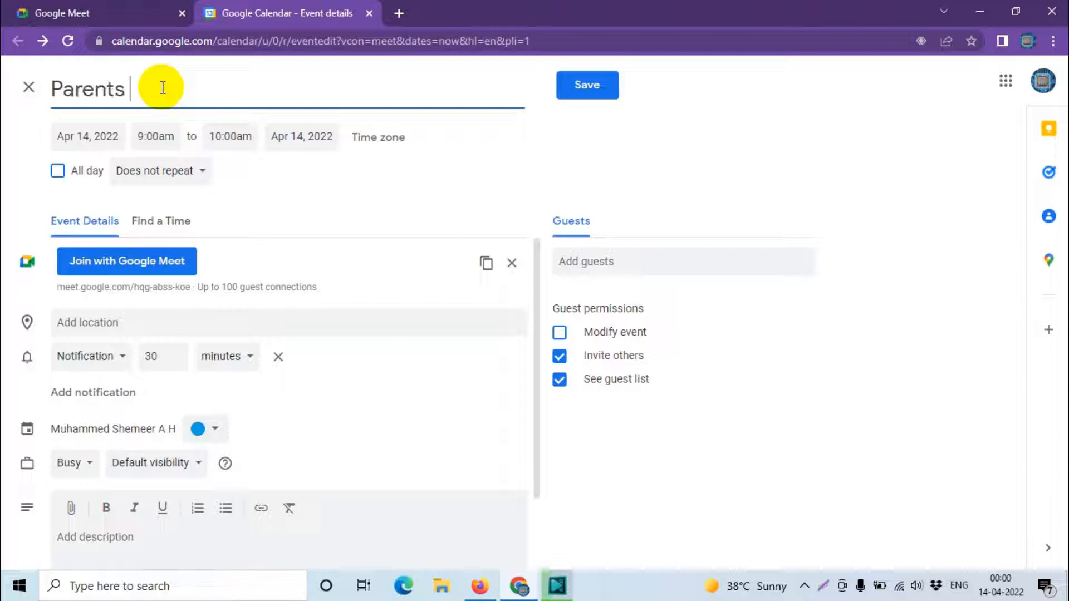
text(nline Meeting)
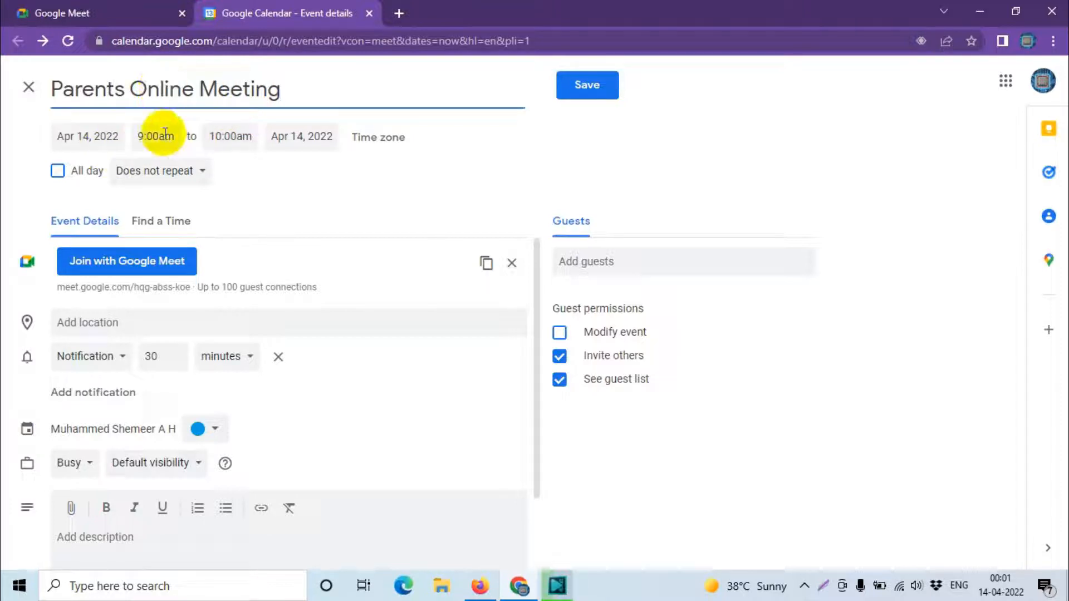
mouse_move(218, 144)
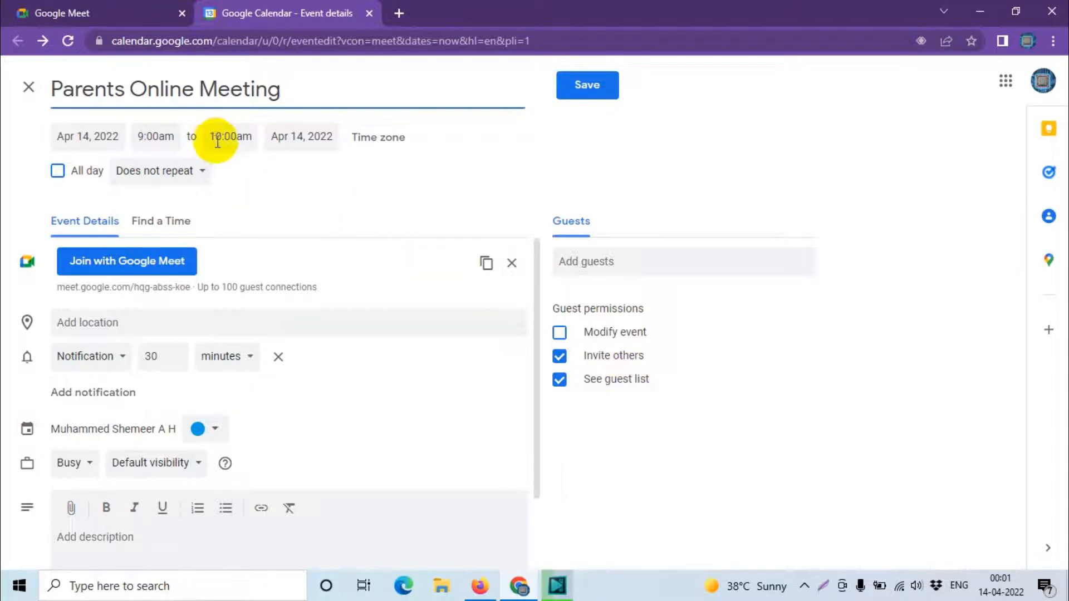
mouse_move(283, 298)
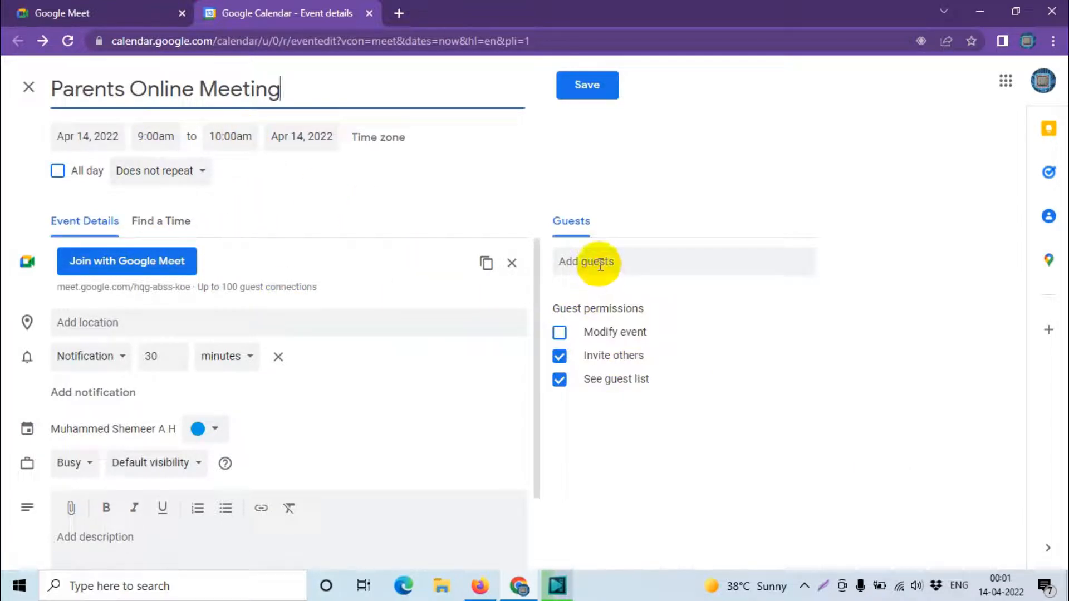
Invite one guest by Gmail address, correcting the typed address, and check the guest's contact card.
click(587, 261)
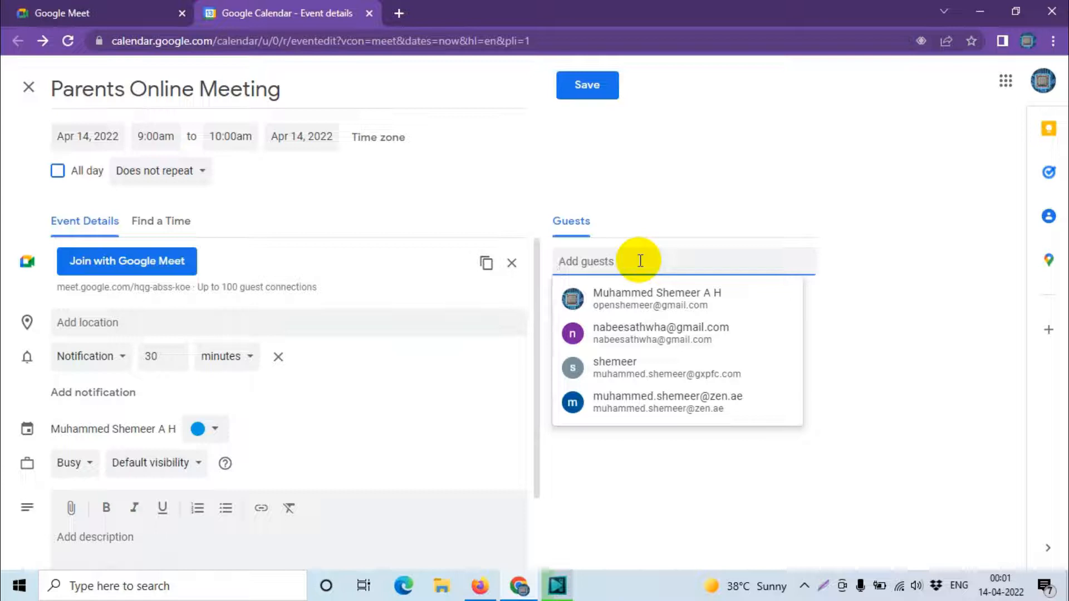
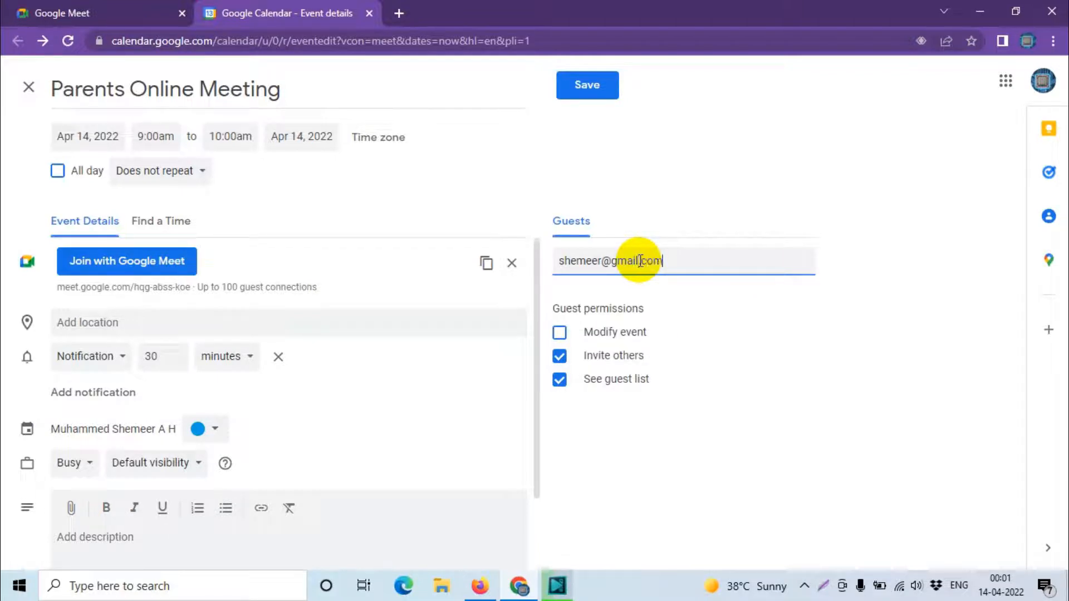
mouse_move(667, 252)
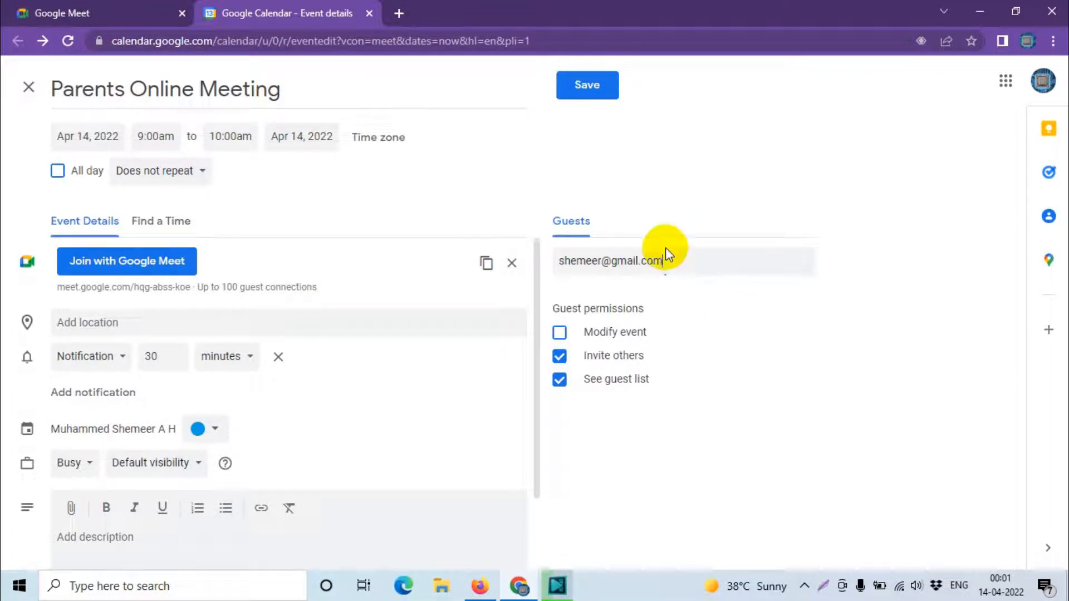
click(677, 261)
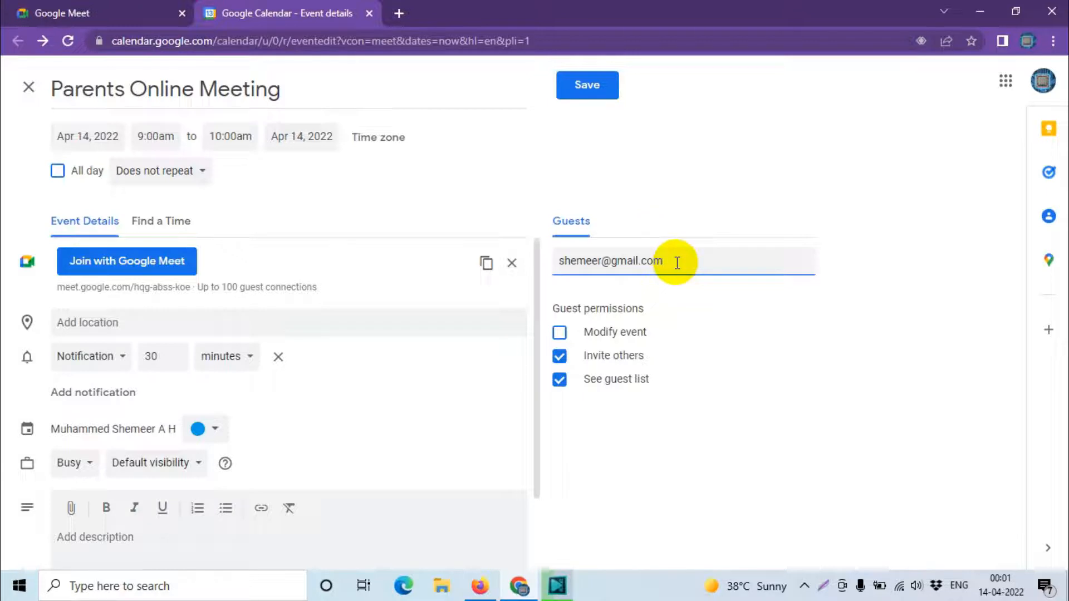
mouse_move(621, 260)
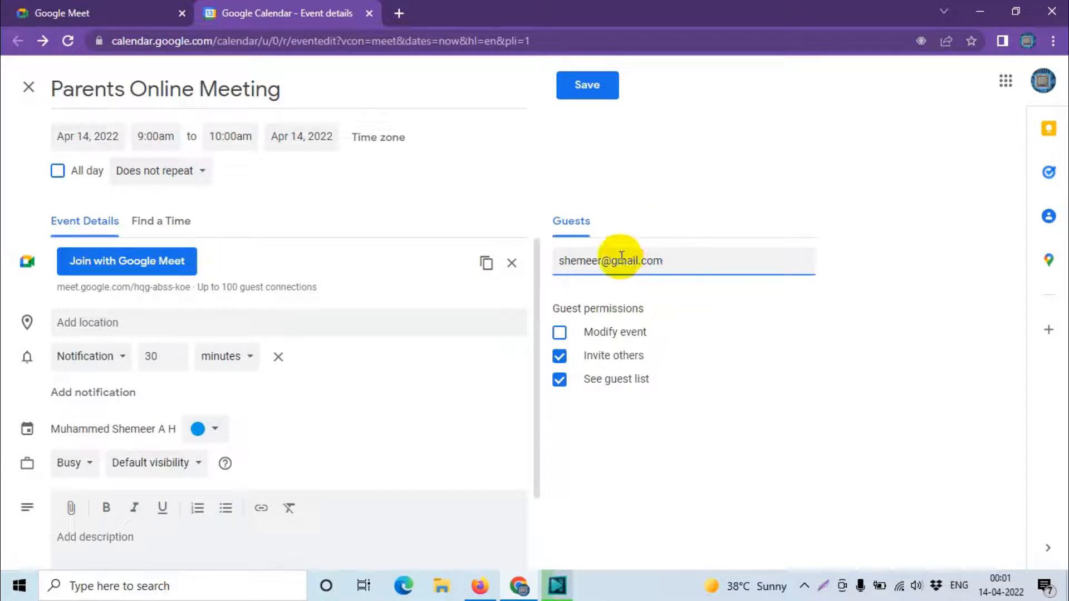
double_click(579, 260)
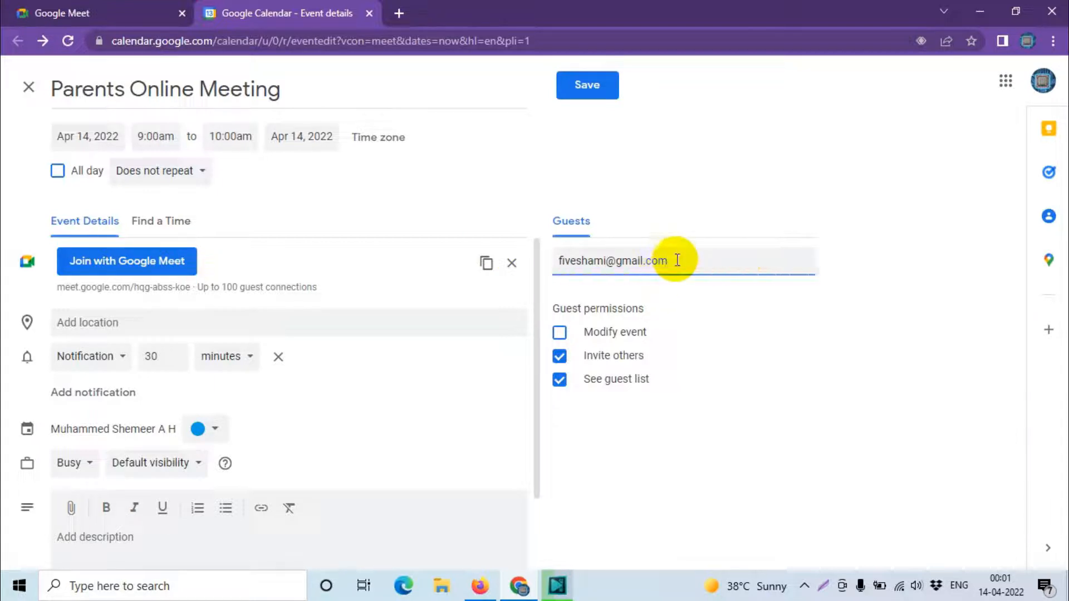
key(Enter)
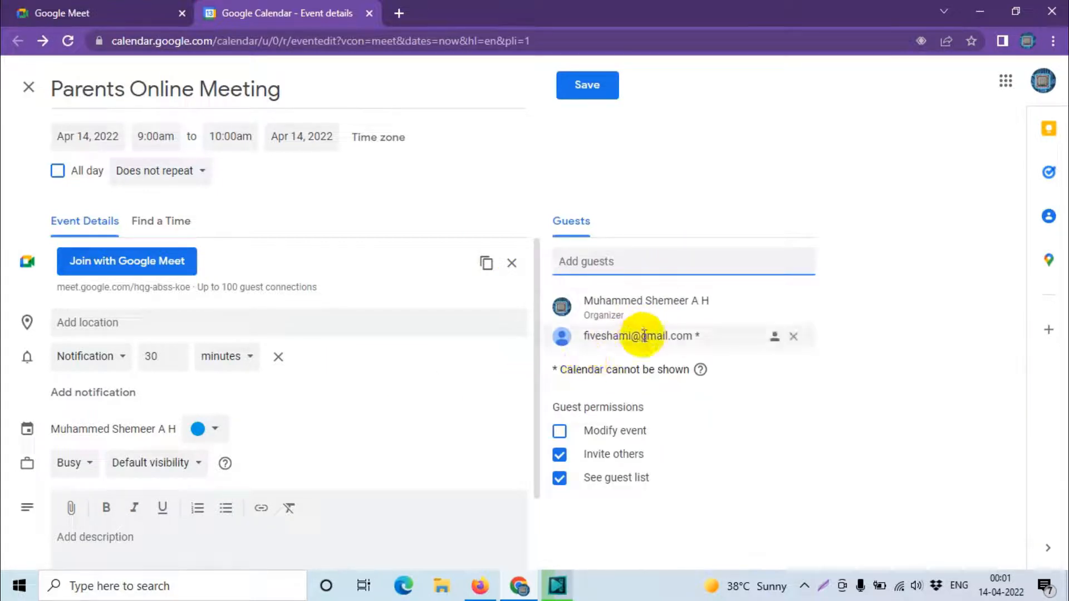
click(642, 336)
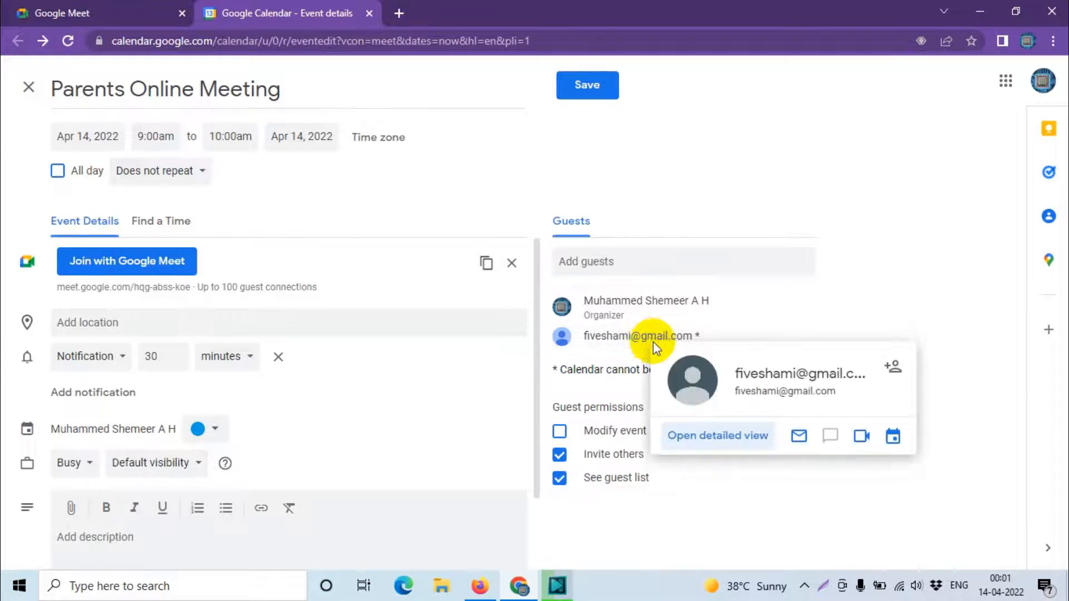
mouse_move(896, 372)
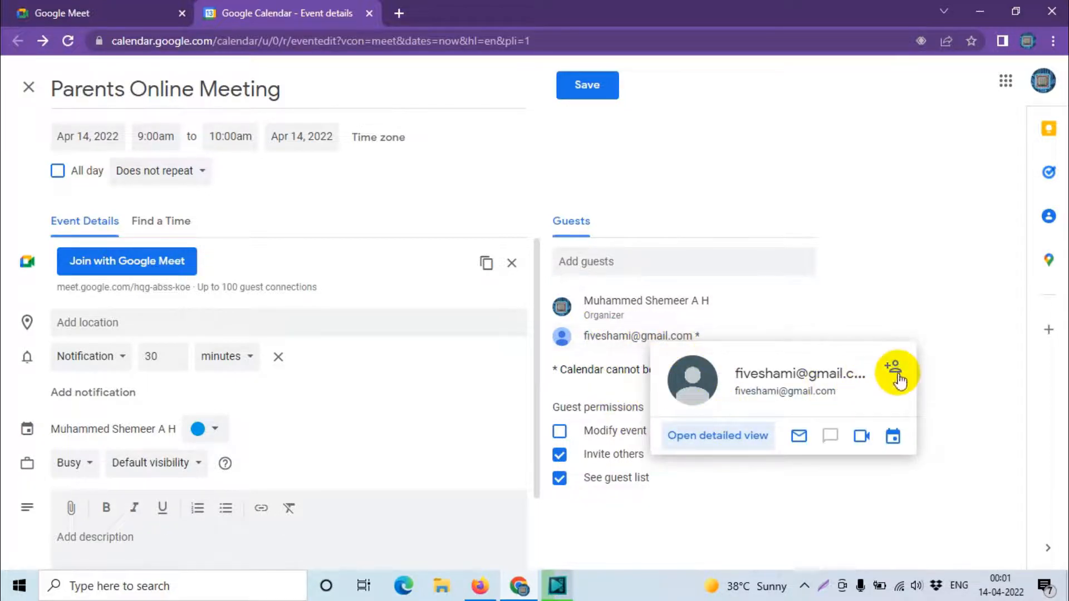
click(662, 260)
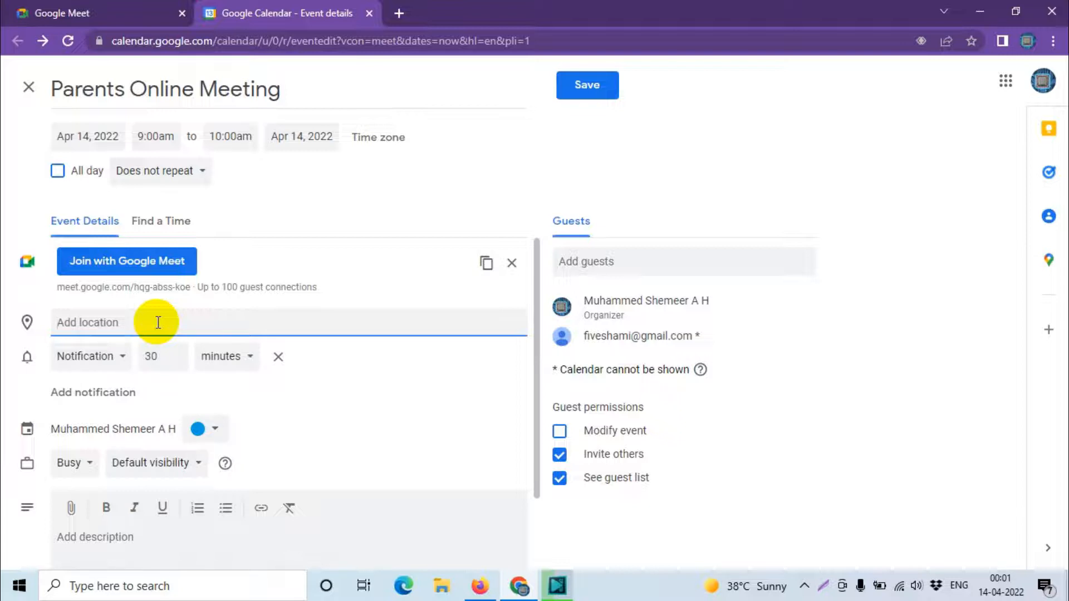
Set the event location to 'School Meeting Room'.
text(Sch)
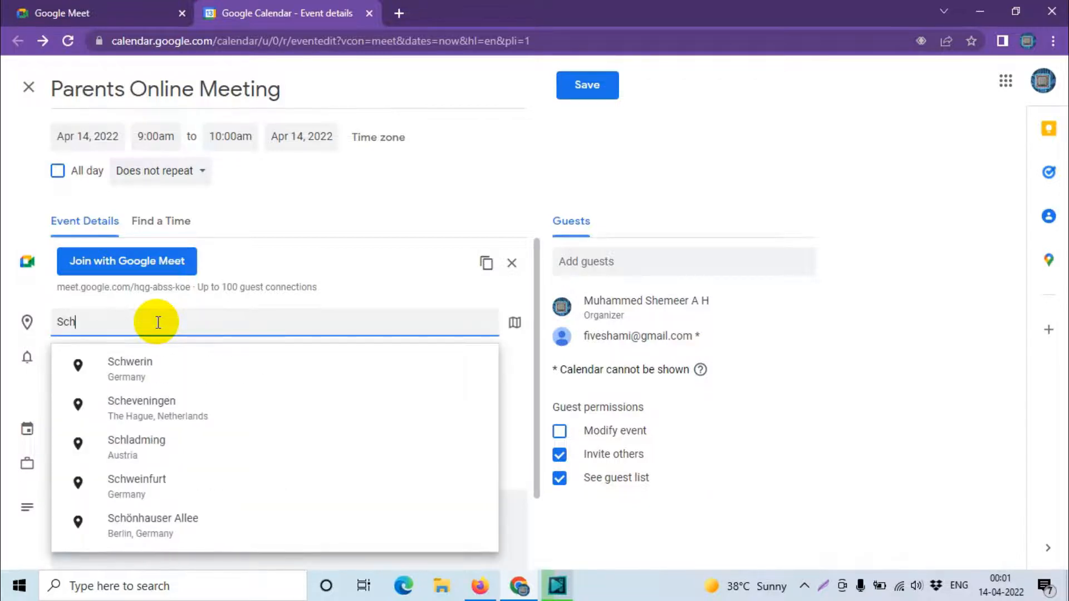
text(ool)
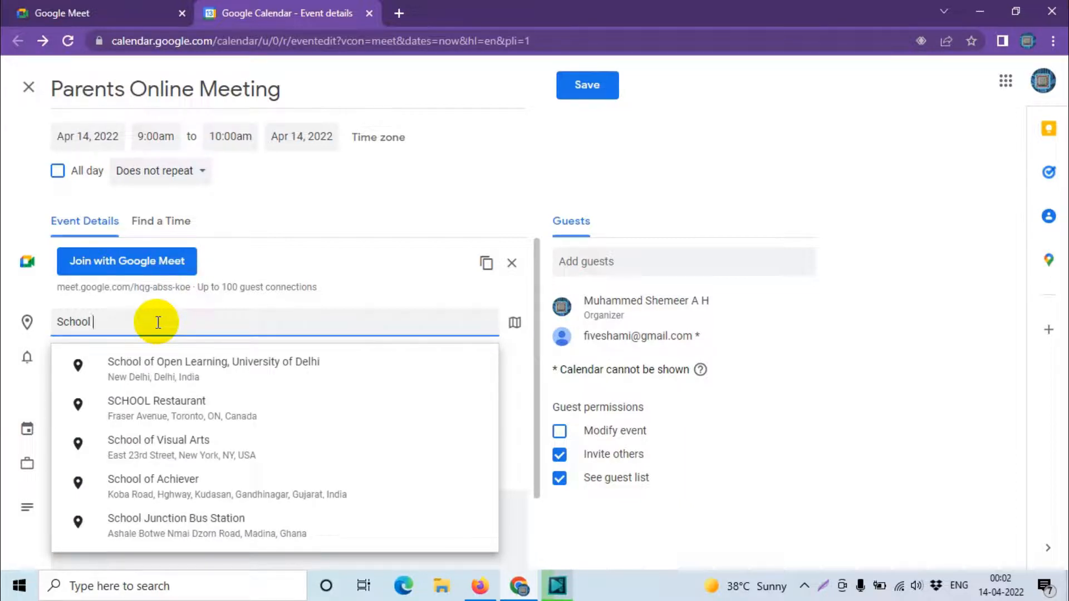
text(Meeting R)
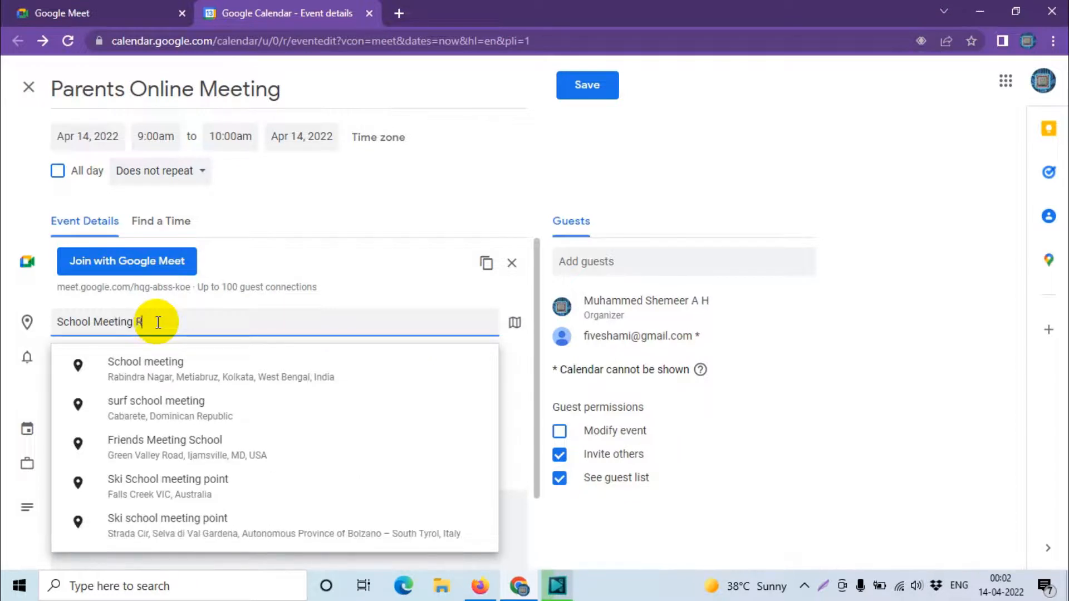
text(oom)
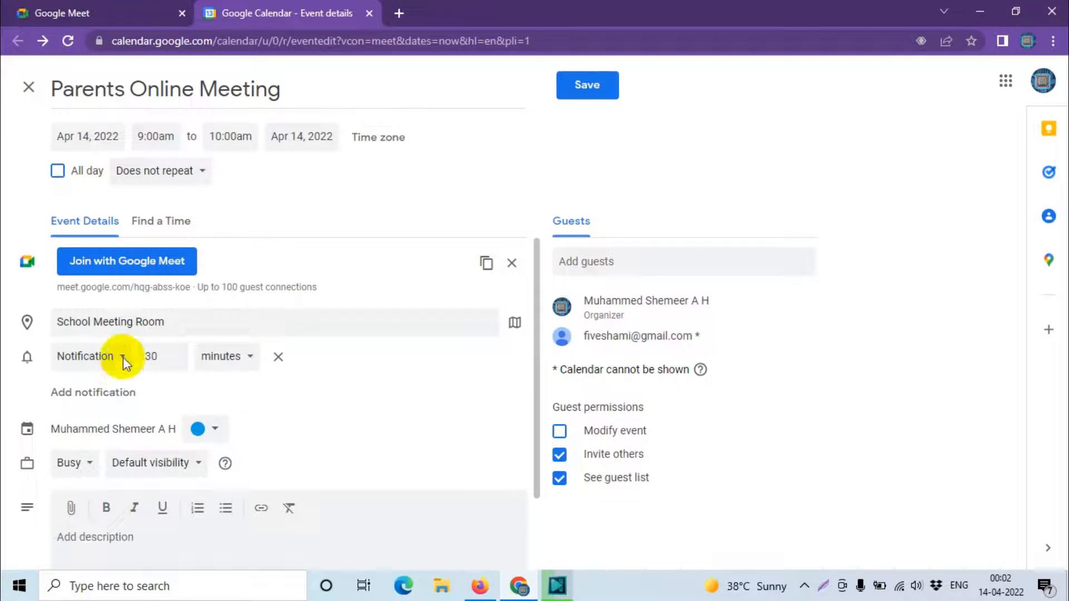
mouse_move(175, 357)
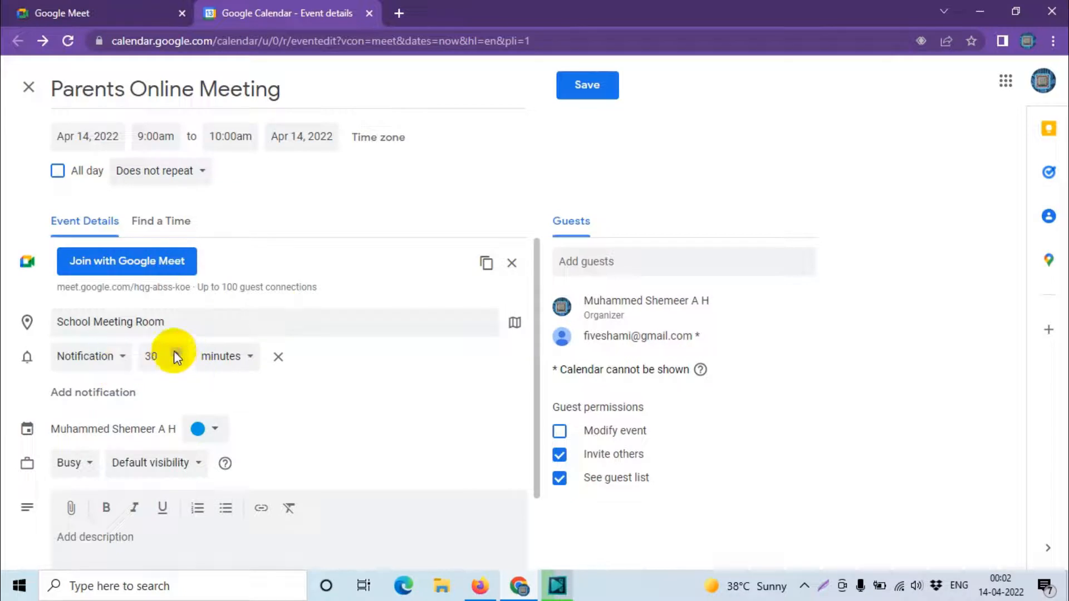
Set reminders of 1 hour before and a second one 10 minutes before.
click(172, 356)
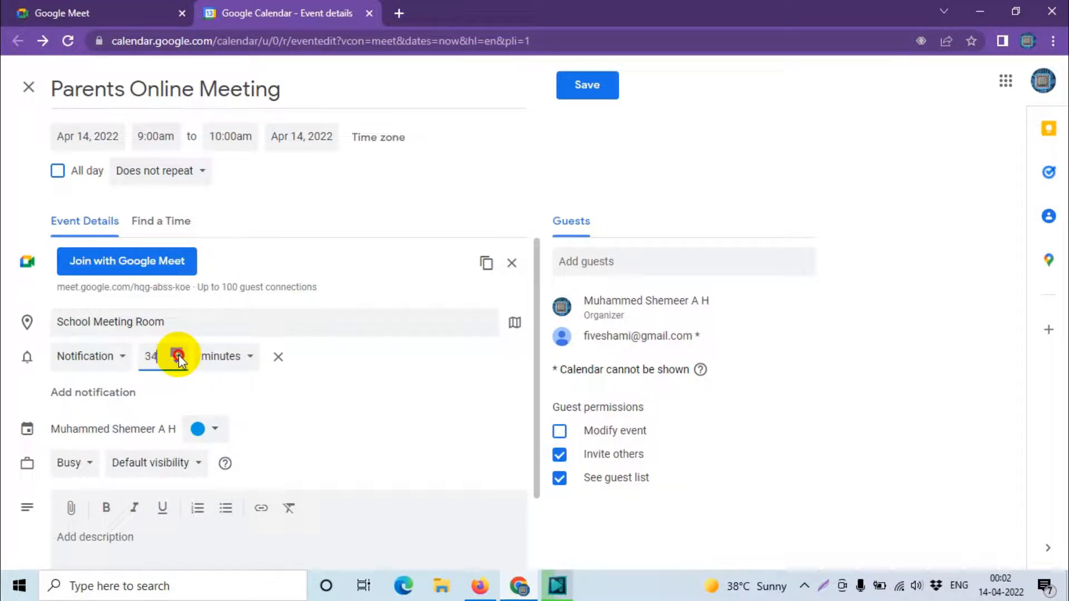
click(237, 356)
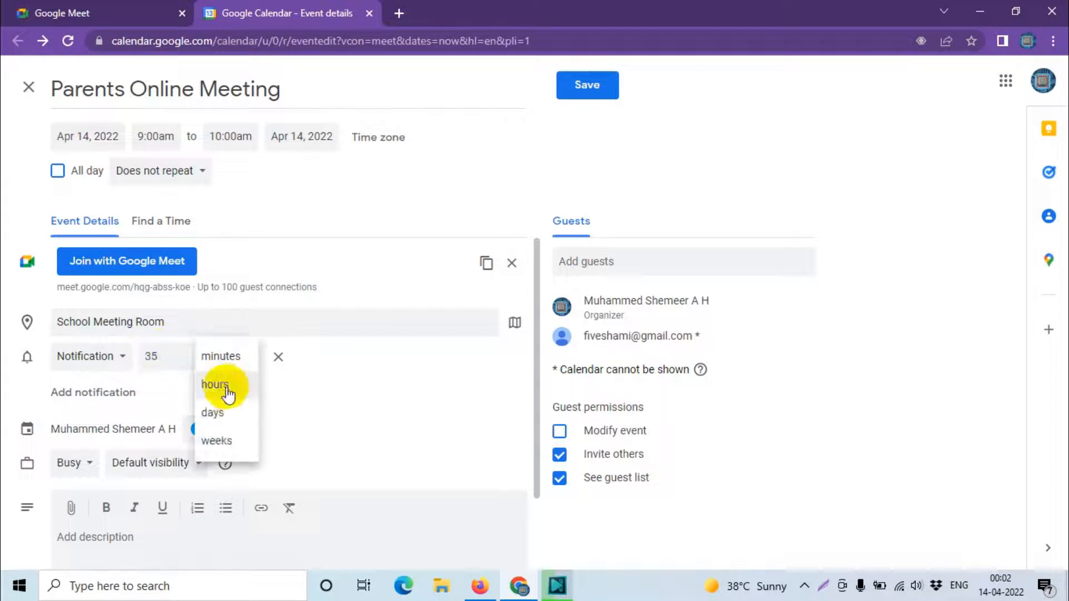
click(215, 384)
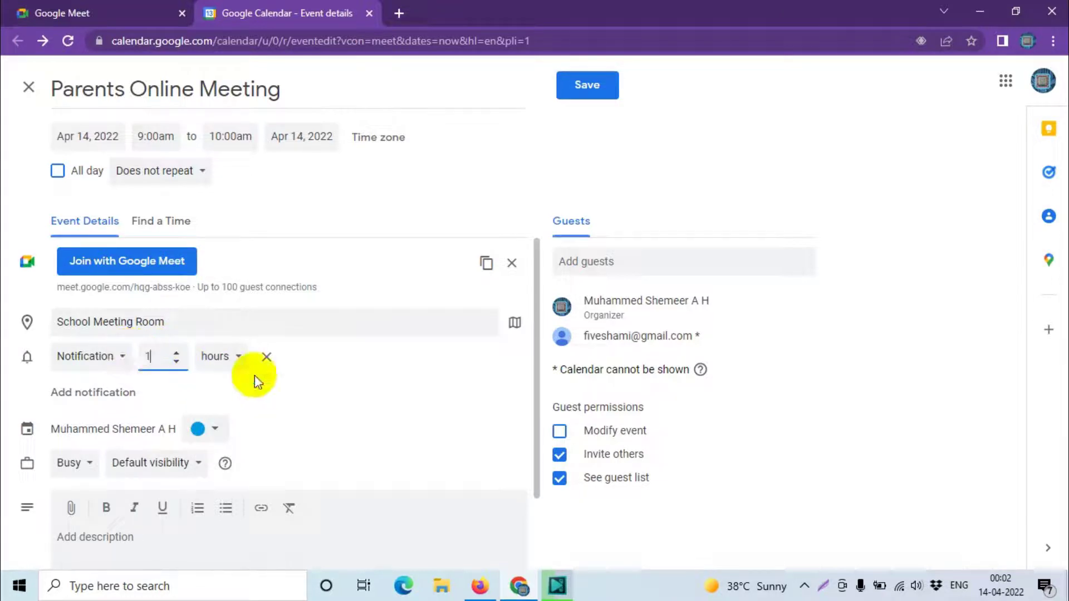
scroll(down, 3)
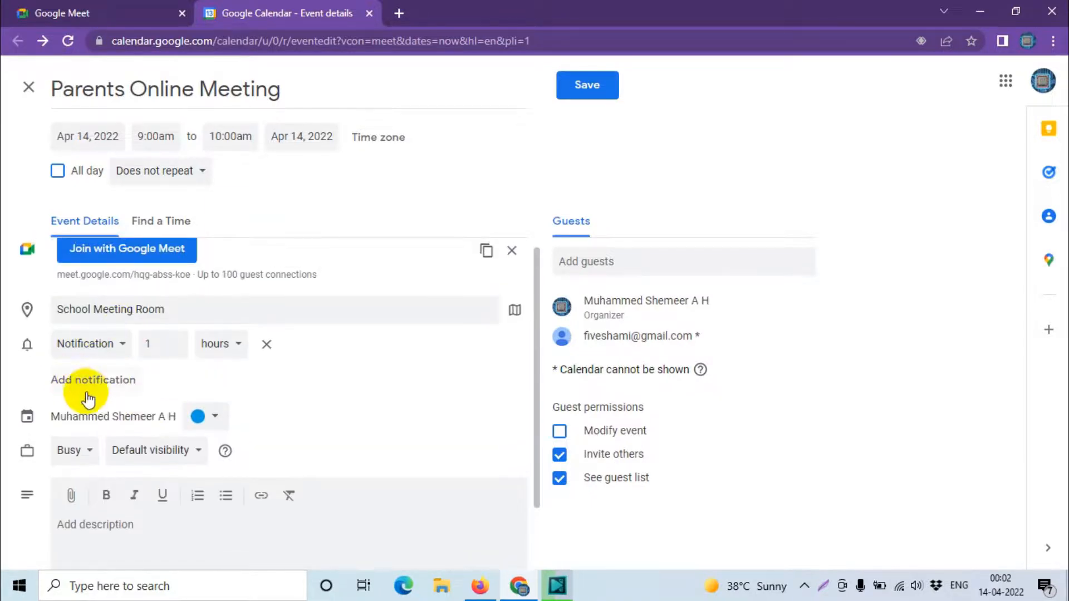
click(94, 380)
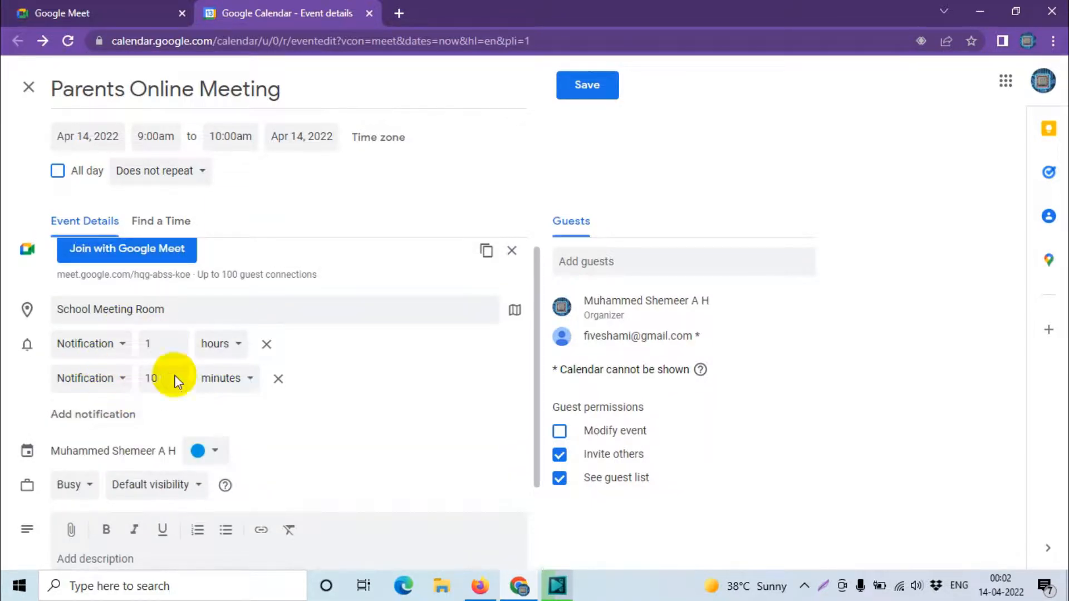
mouse_move(278, 378)
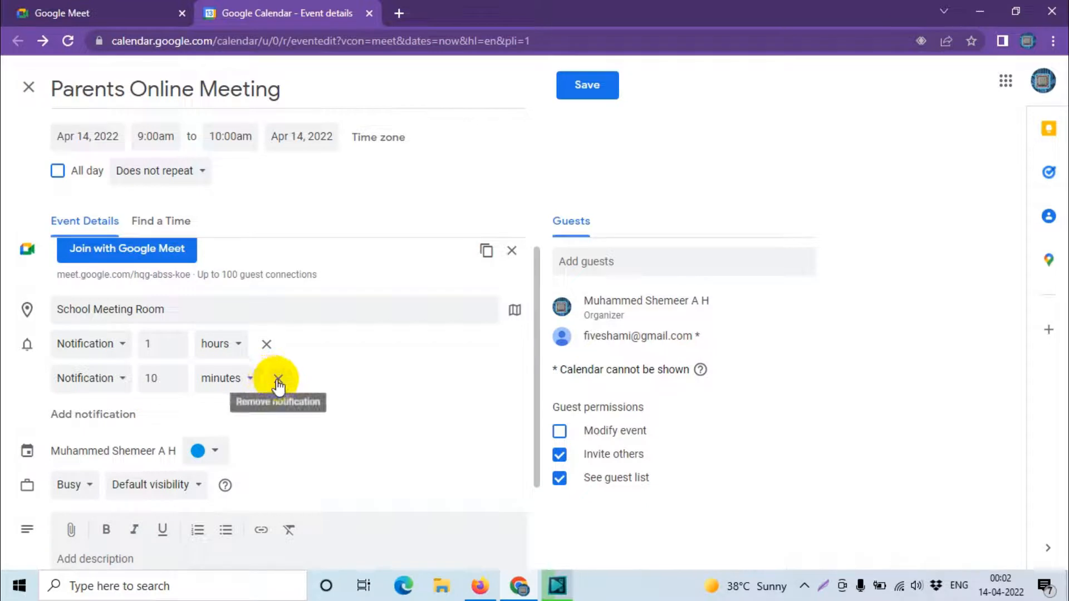
click(274, 379)
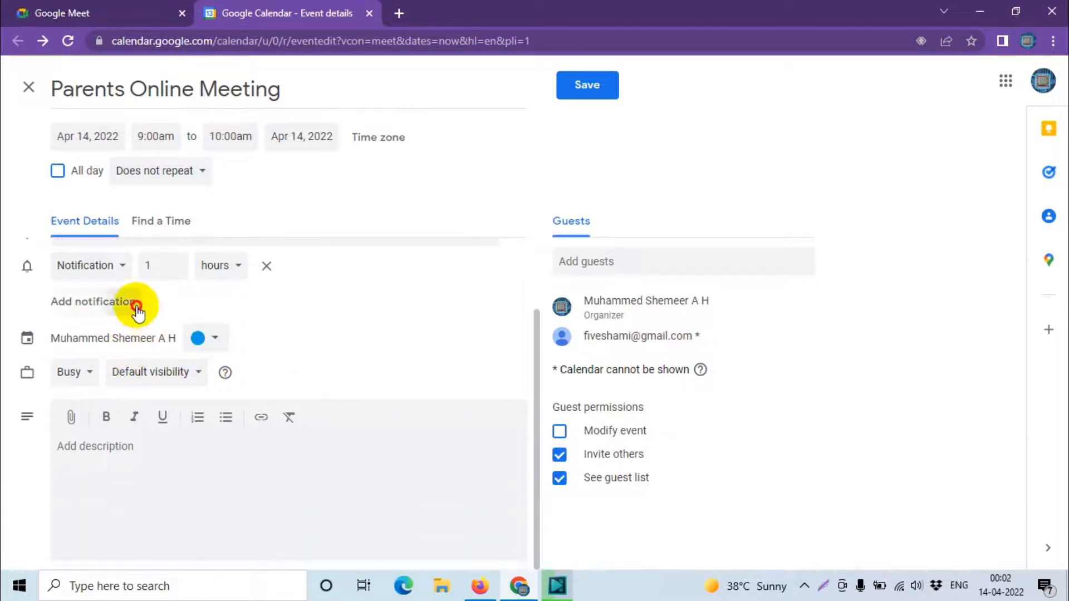
click(93, 301)
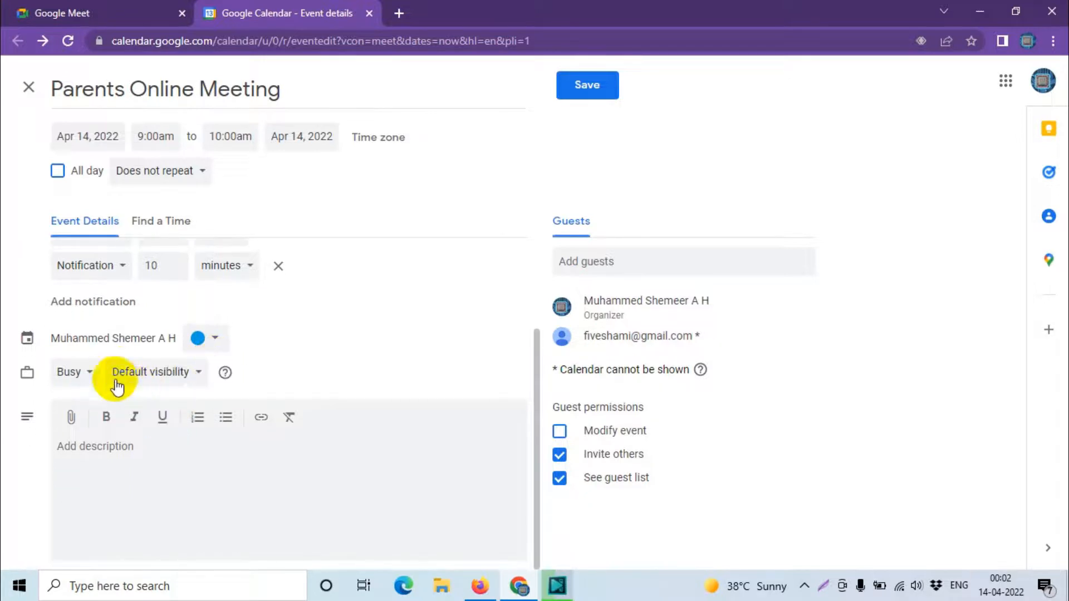
Keep the event marked Busy and make its visibility Public.
click(69, 371)
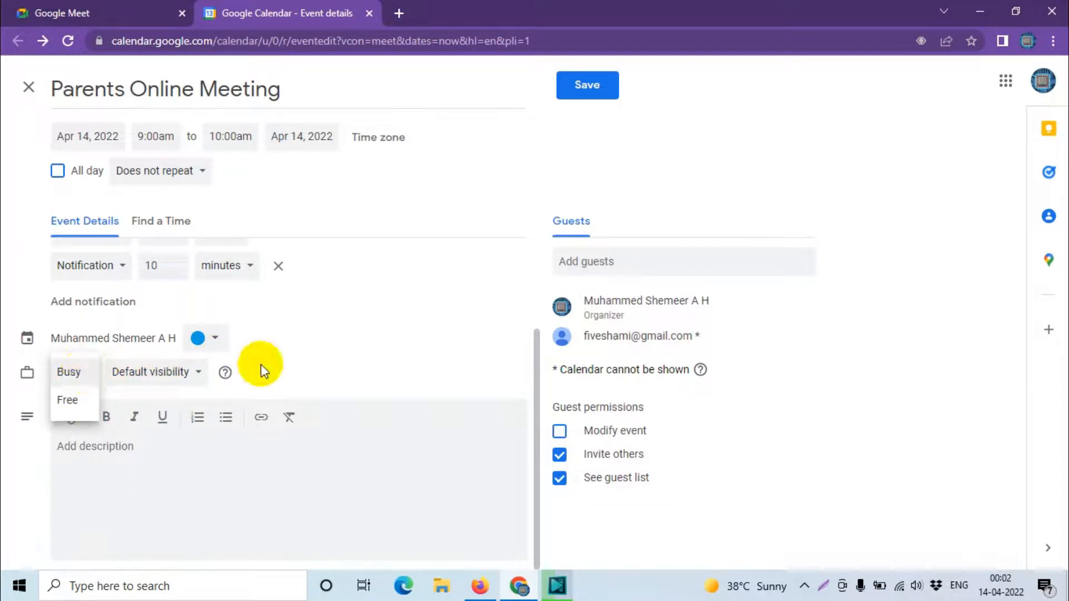
click(69, 372)
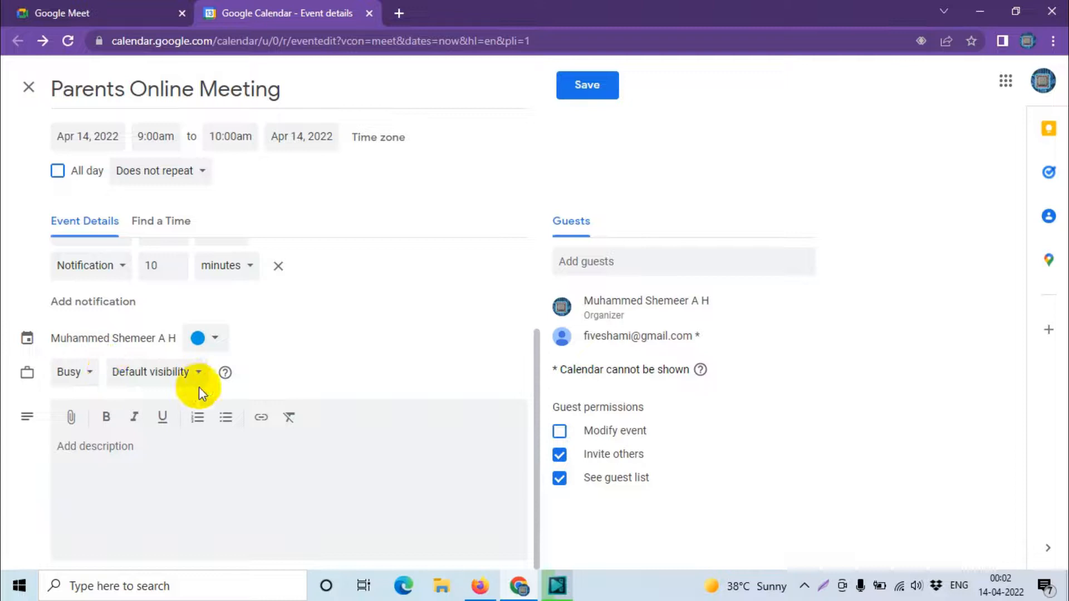
click(151, 372)
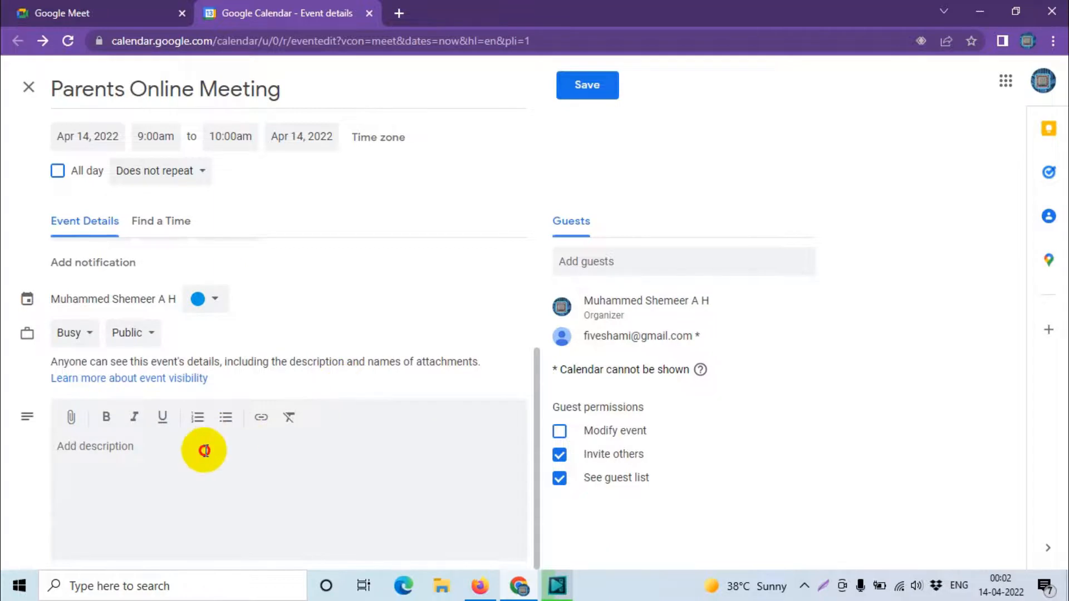
mouse_move(269, 395)
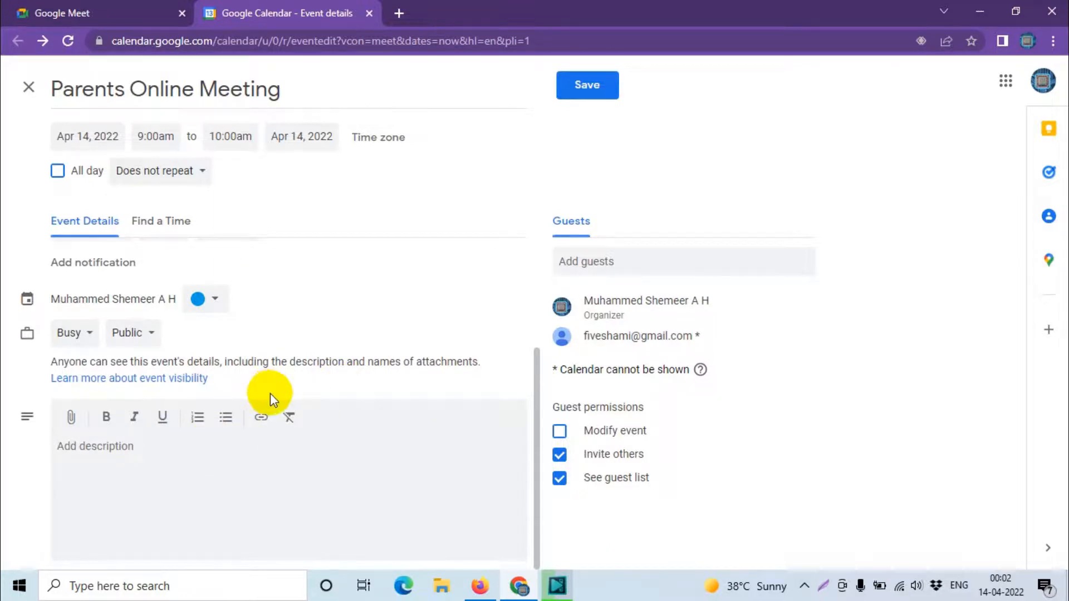
Add the description 'This is a class PTA Meeting'.
text(This is)
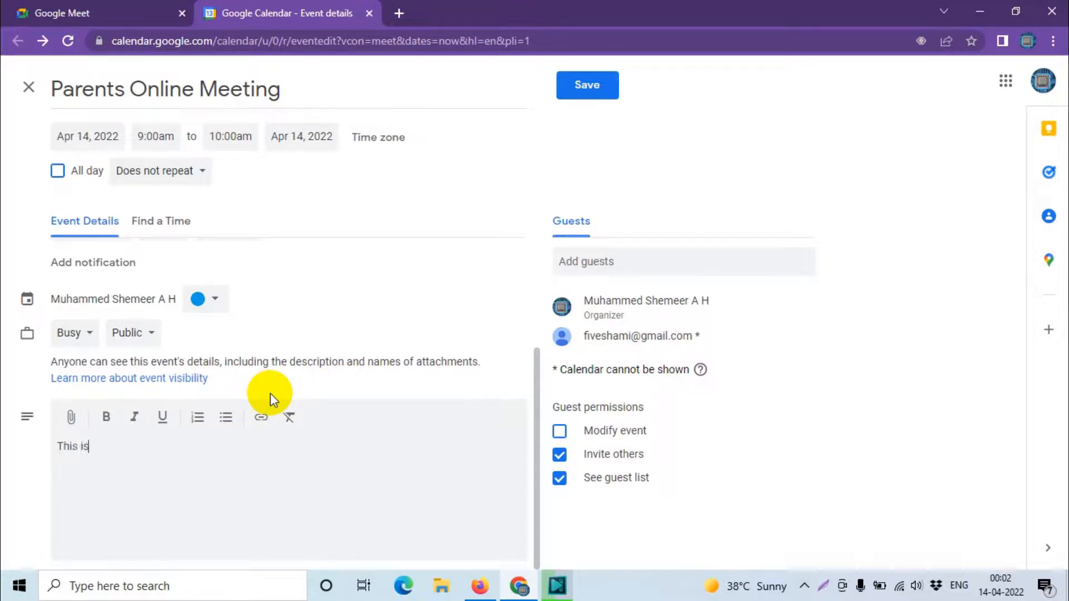
text(a class)
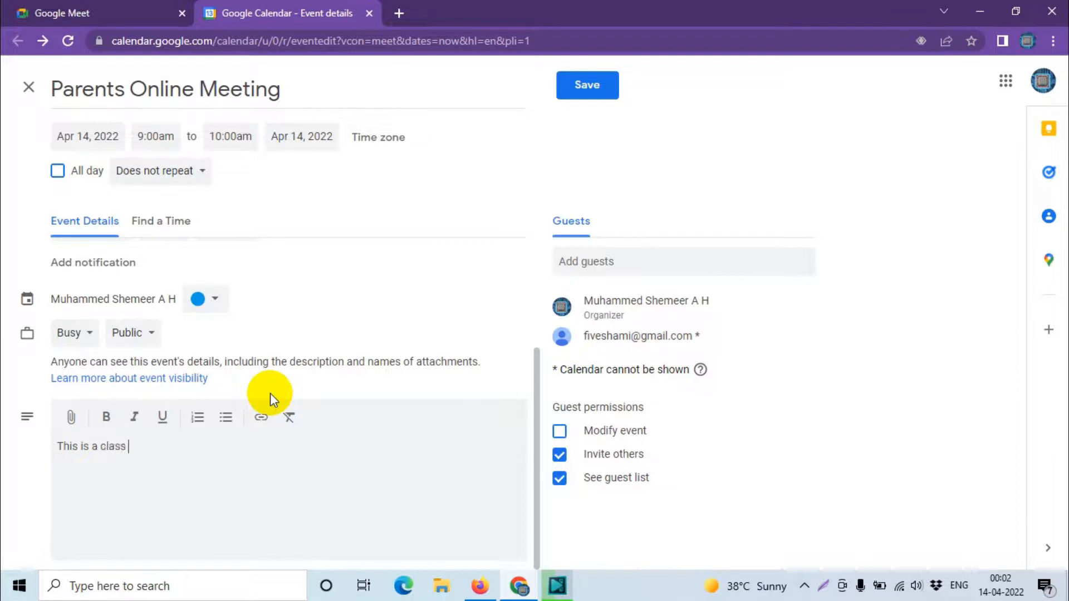
text(PTA)
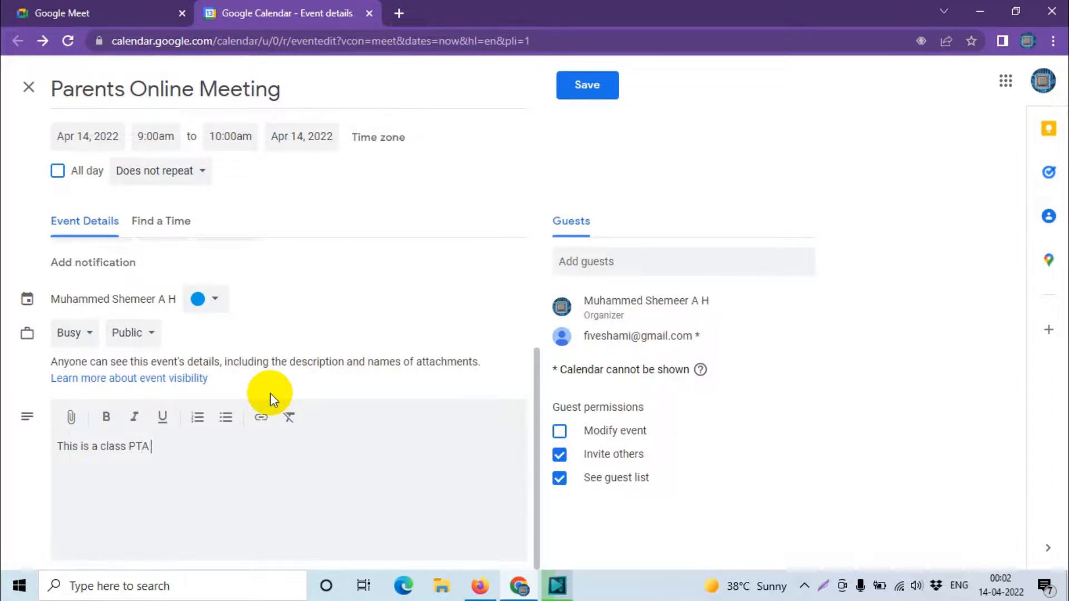
text(Meeting)
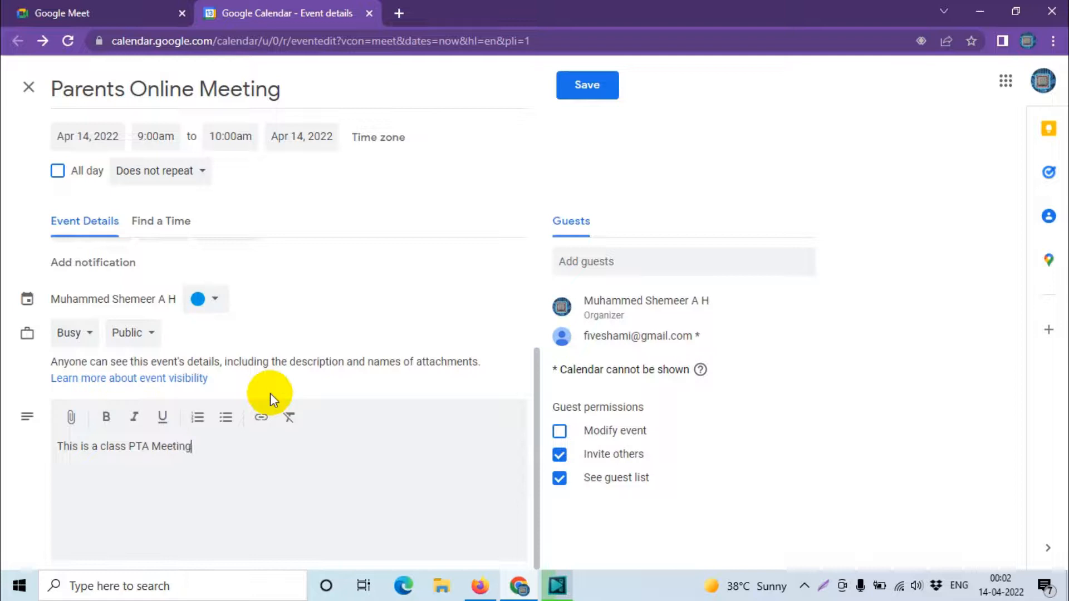
mouse_move(546, 232)
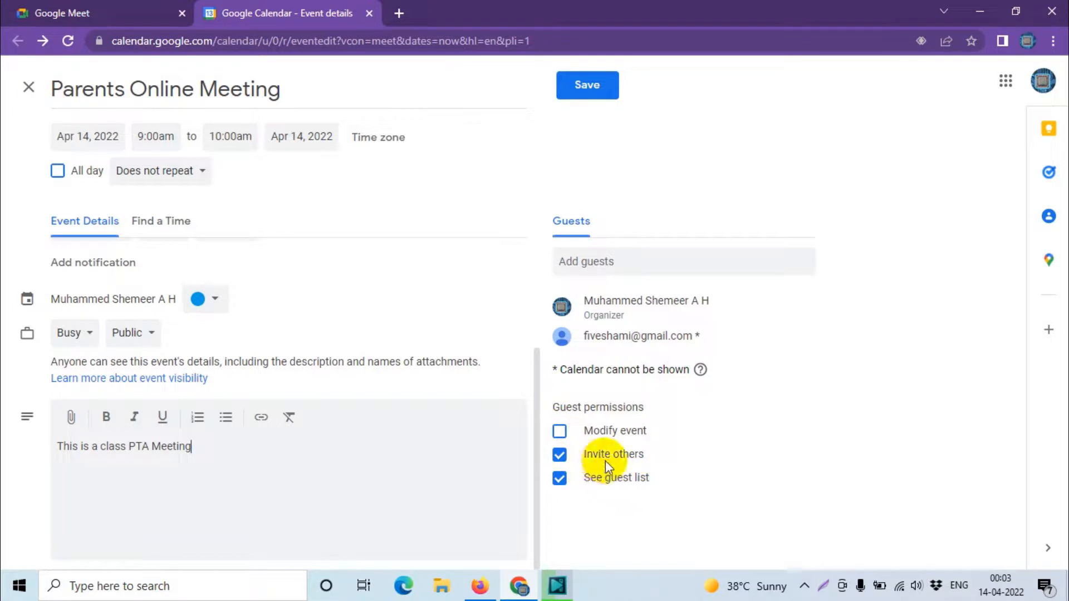
mouse_move(665, 358)
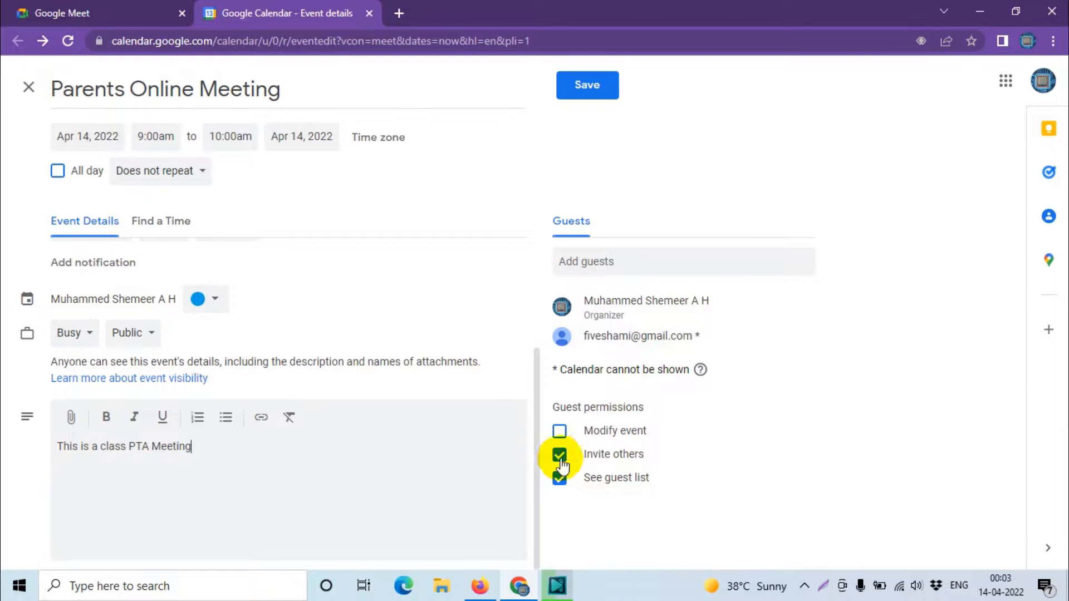
Clear the Invite others and See guest list permissions, then save the event.
click(559, 455)
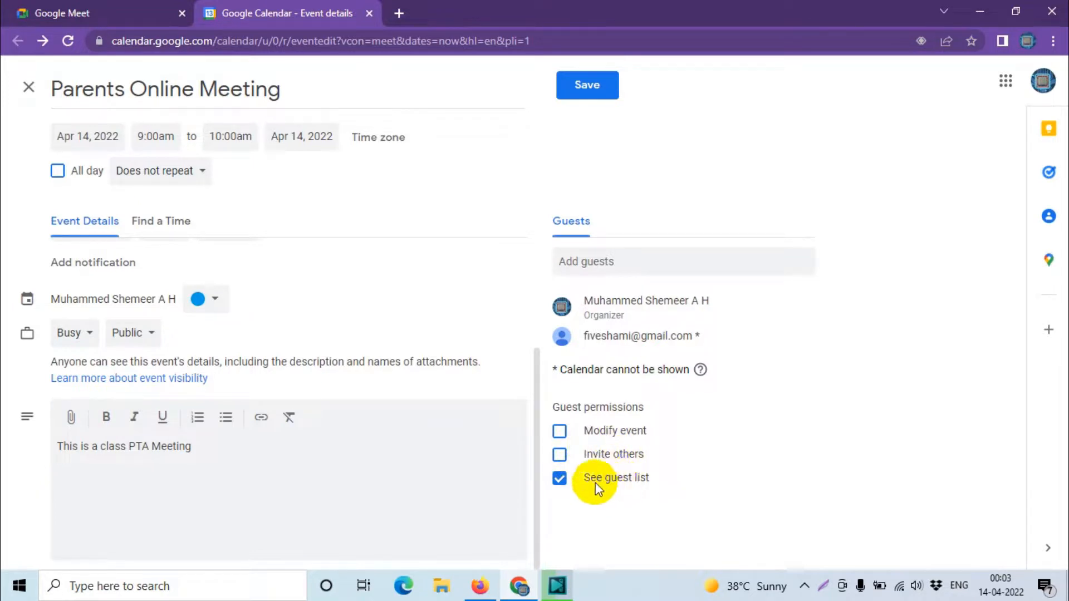
click(559, 477)
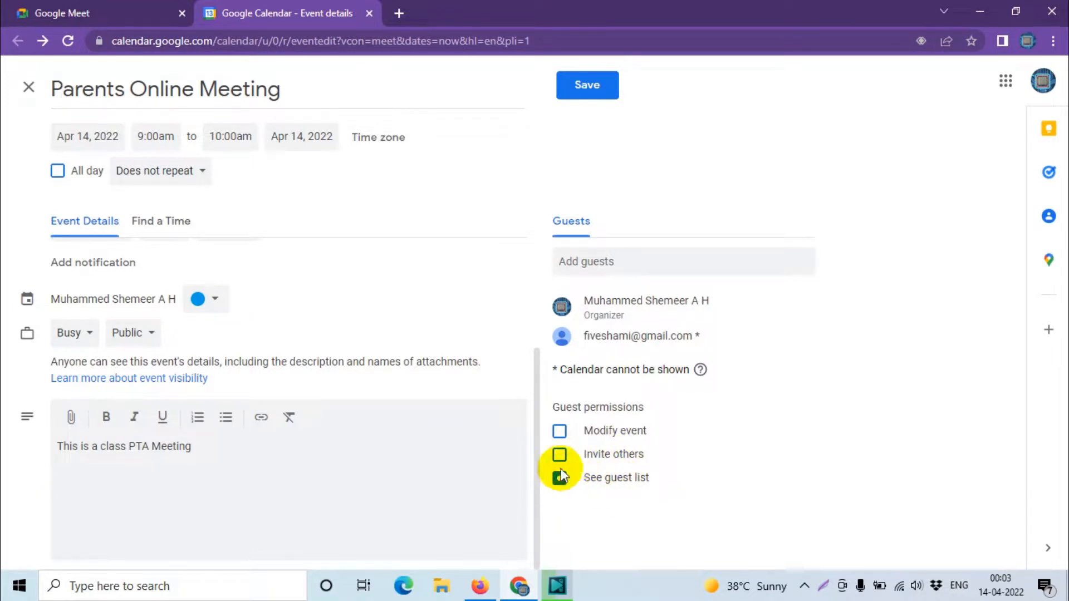
click(559, 478)
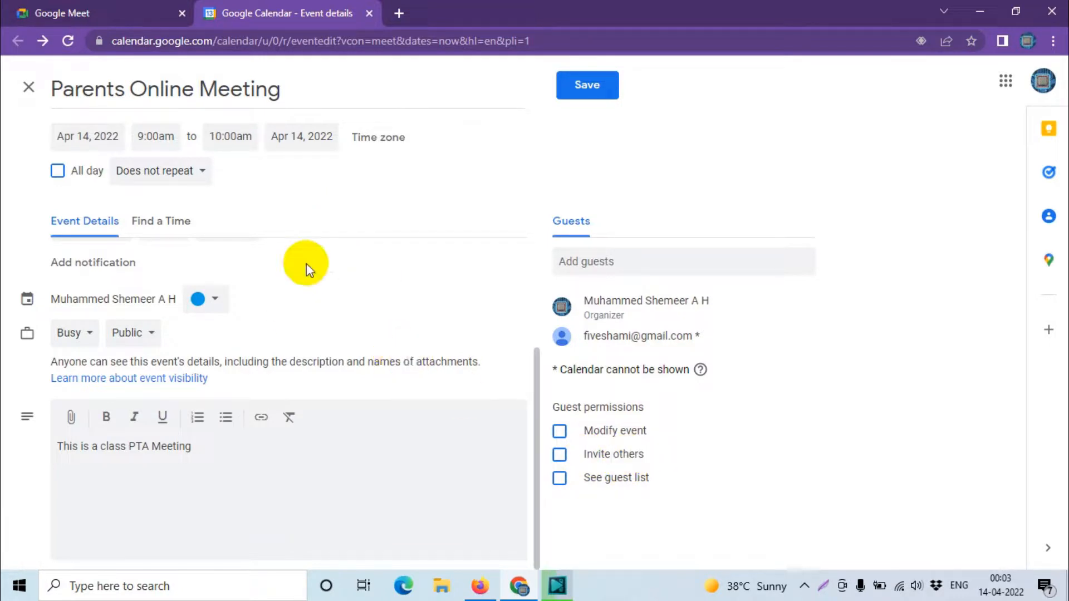
click(587, 85)
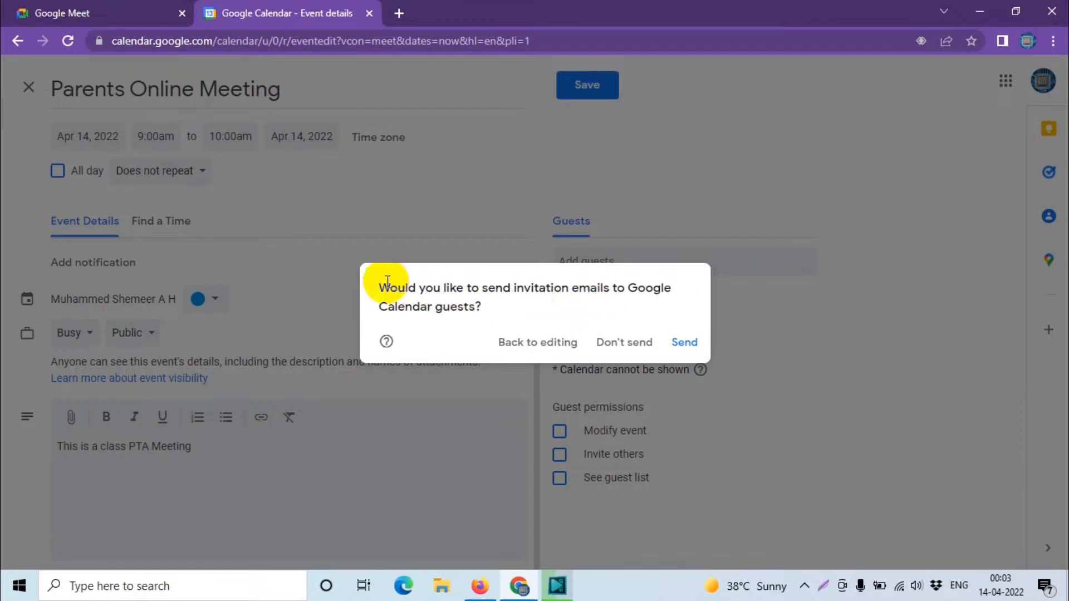
Send invitation emails so Parents Online Meeting lands on Thursday, April 14 at 9am.
drag(387, 287, 559, 307)
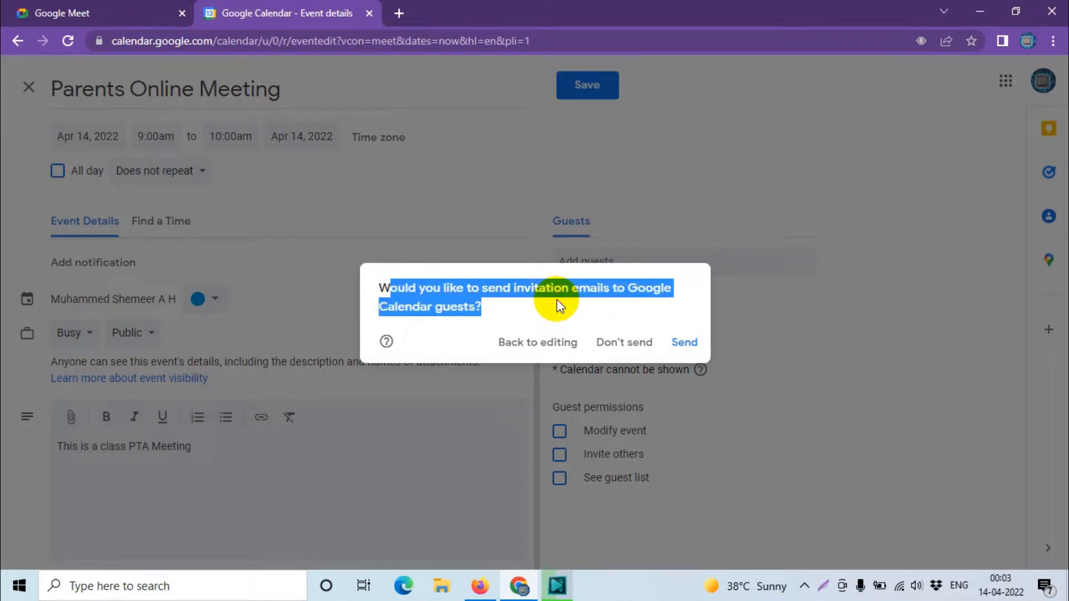
click(684, 343)
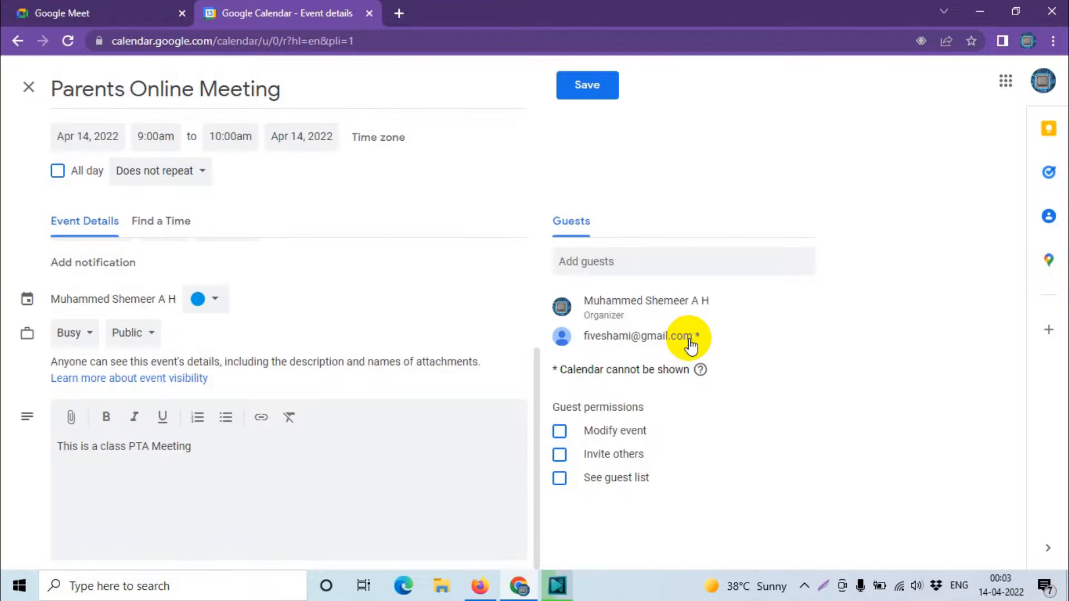
click(587, 85)
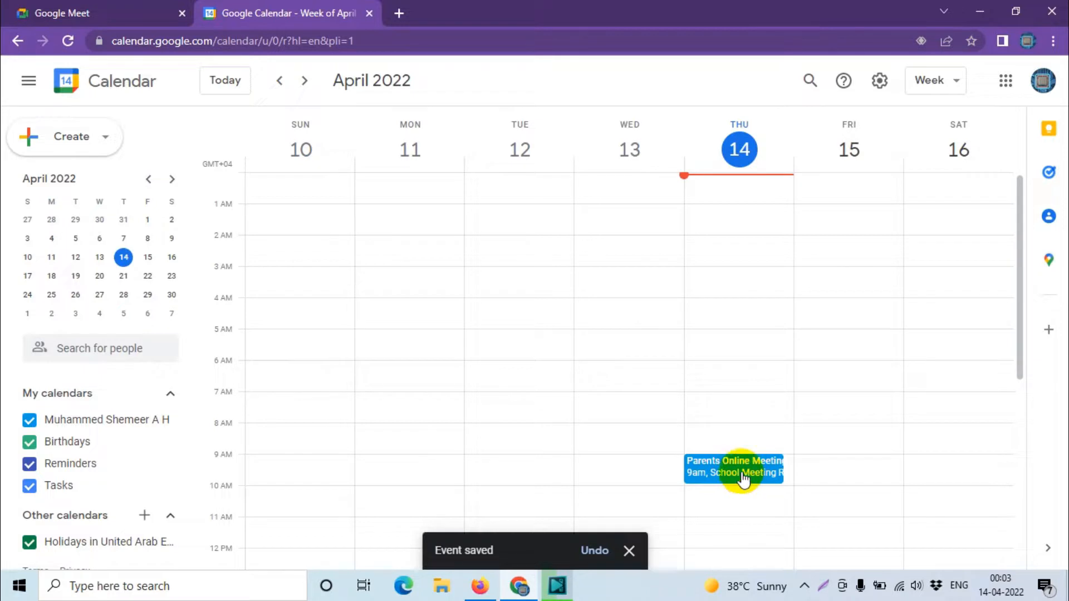
mouse_move(731, 478)
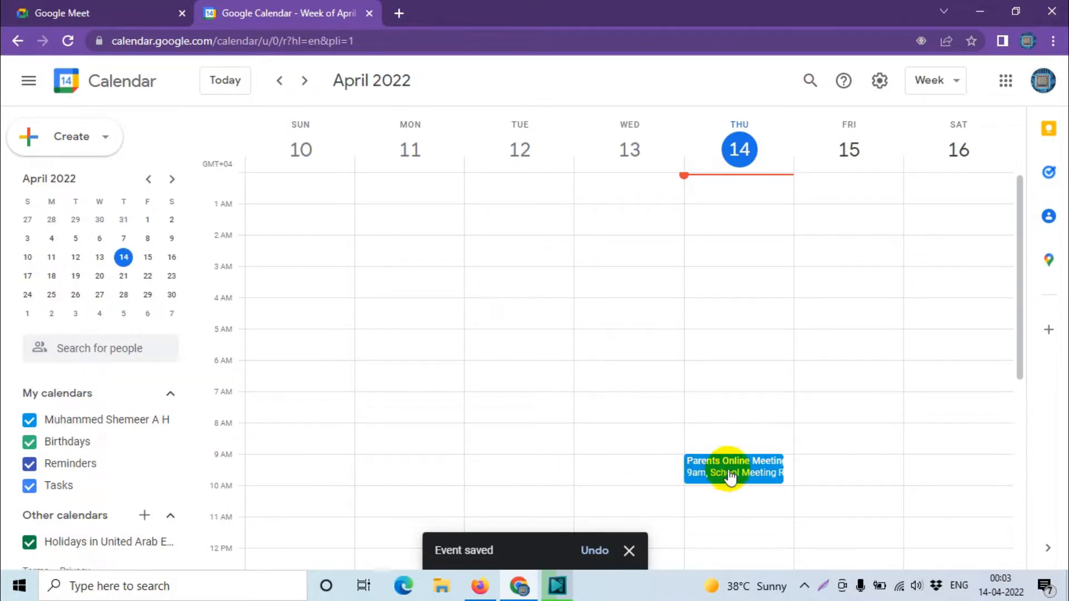
mouse_move(744, 469)
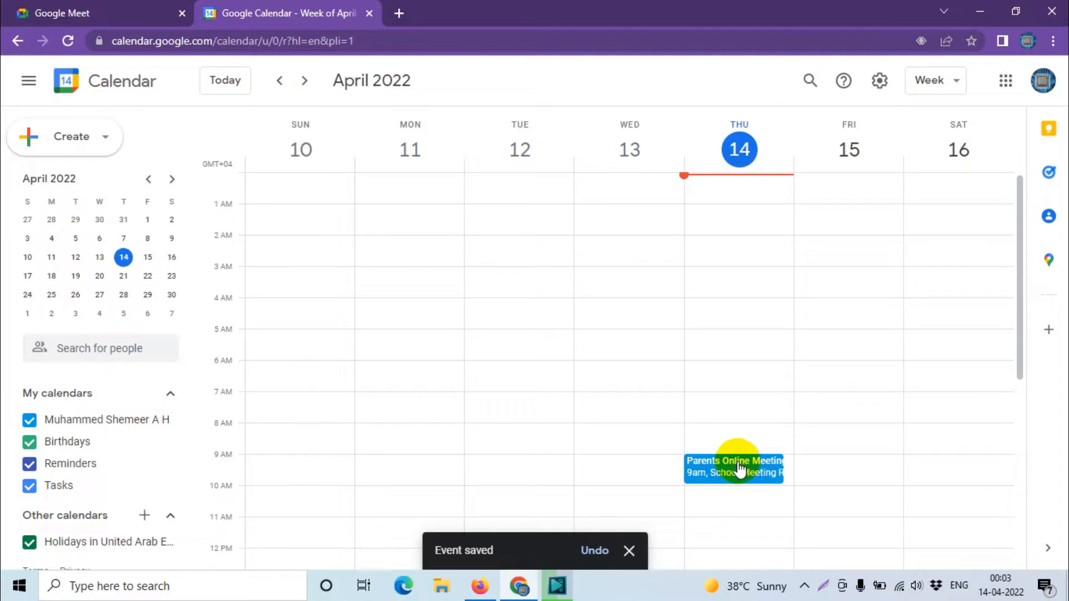
Review the saved event's summary, copy its Meet conference details, and close the popup.
click(735, 469)
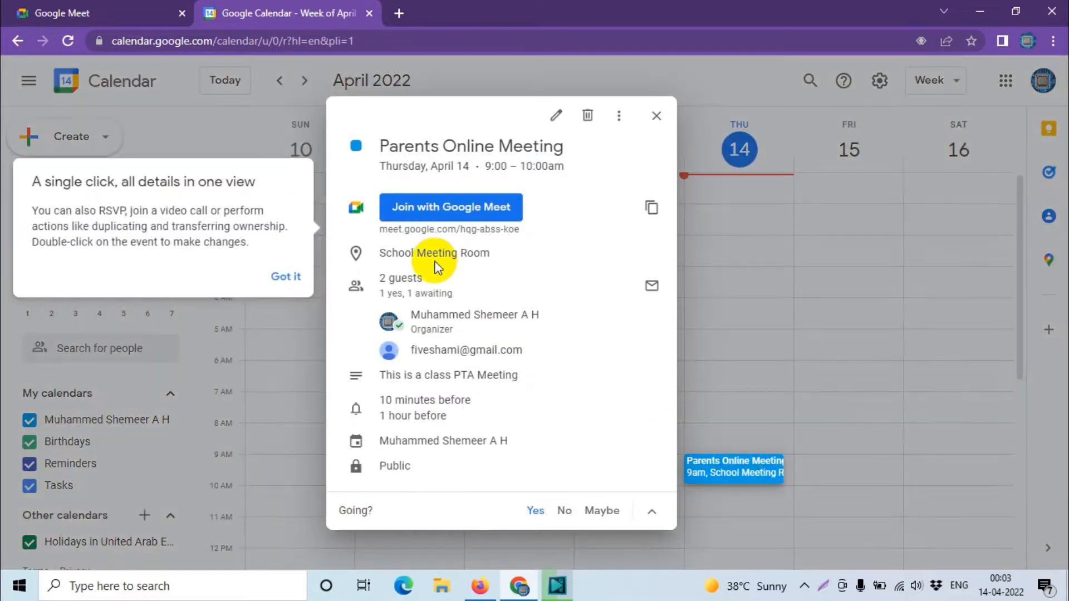
click(285, 276)
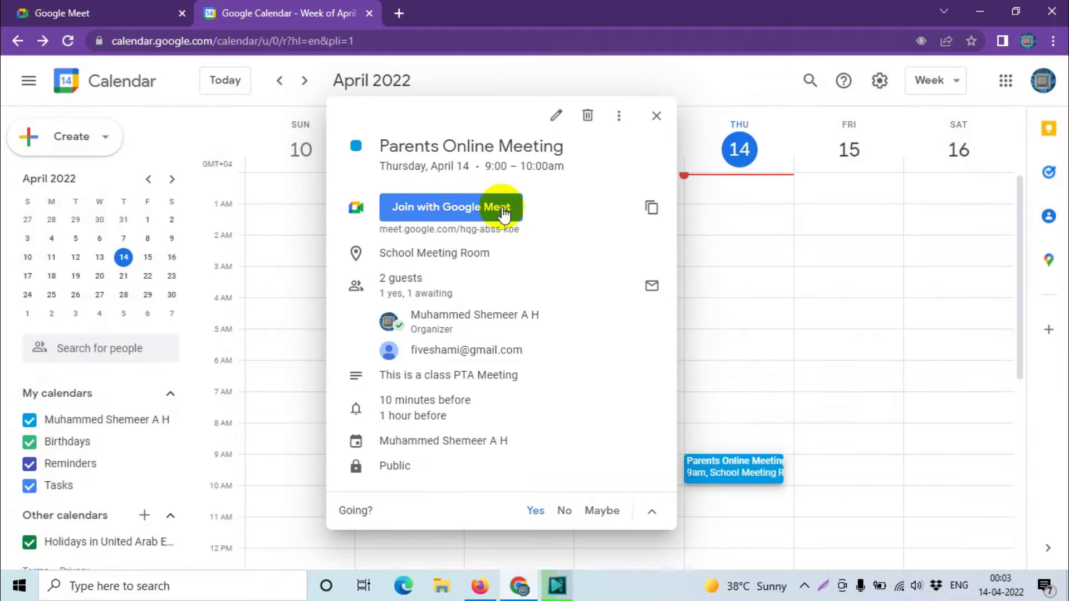
click(652, 207)
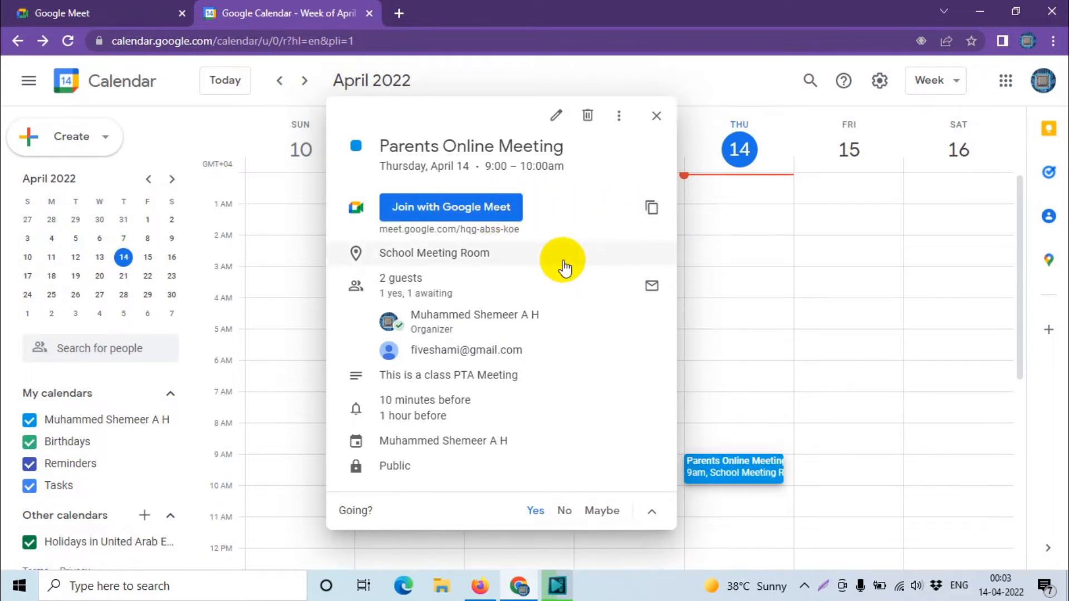
mouse_move(432, 354)
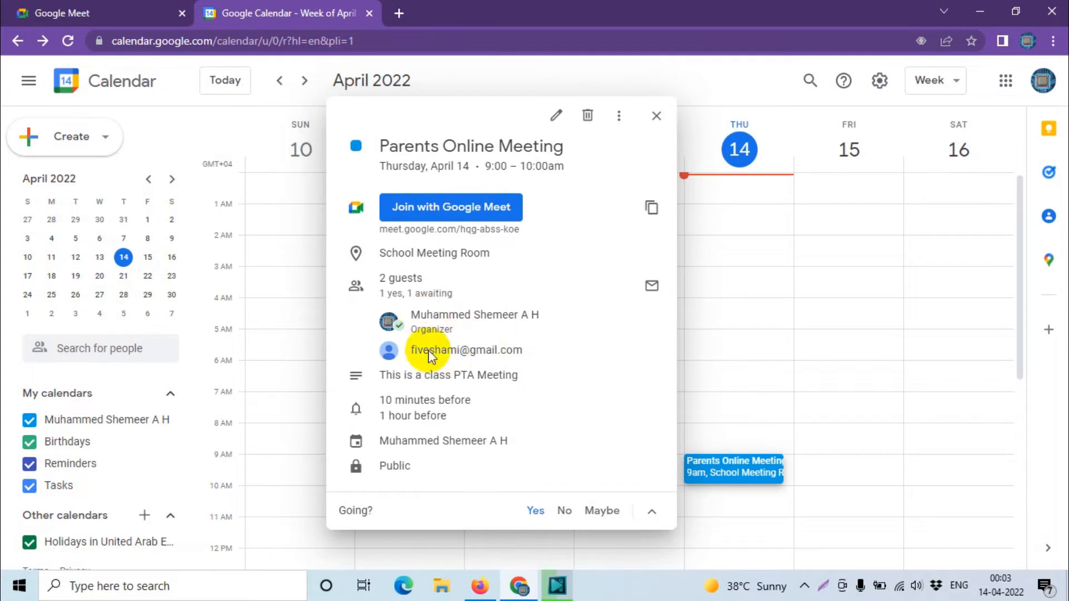
mouse_move(640, 314)
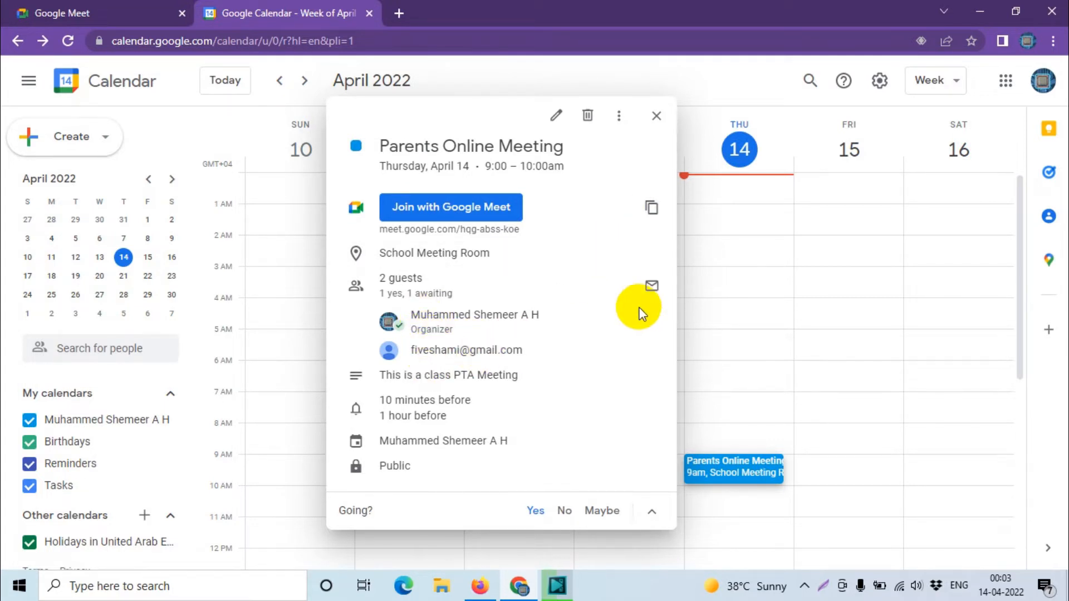
mouse_move(653, 285)
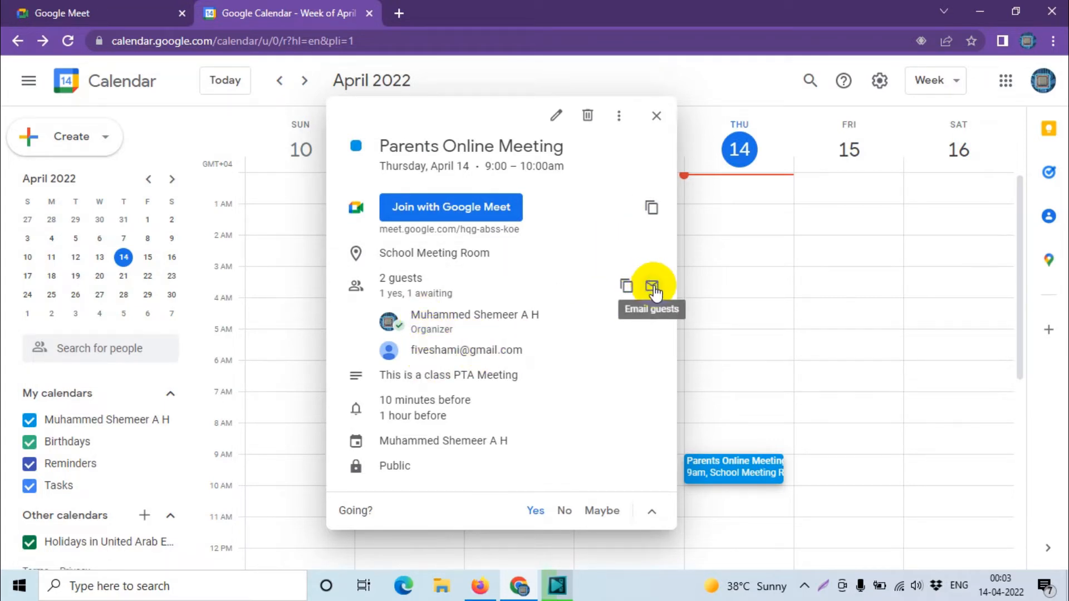
mouse_move(456, 320)
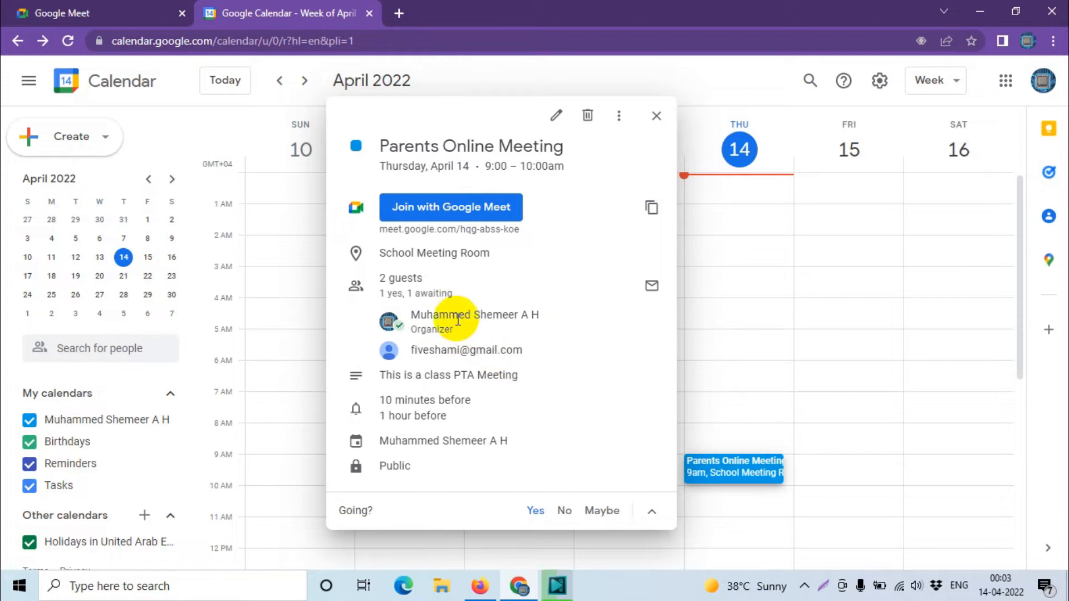
mouse_move(651, 205)
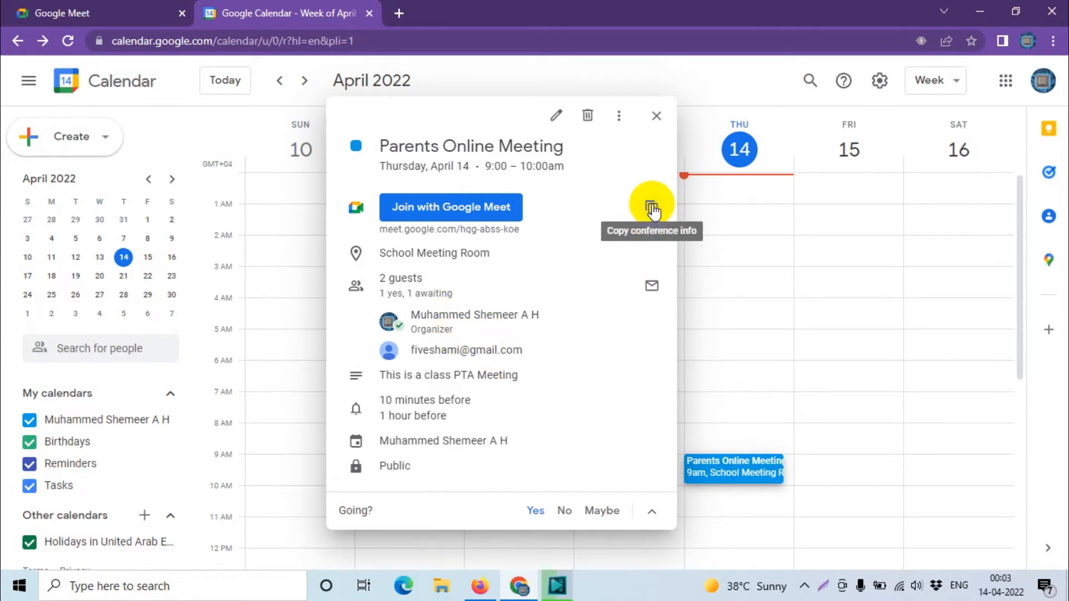
click(650, 207)
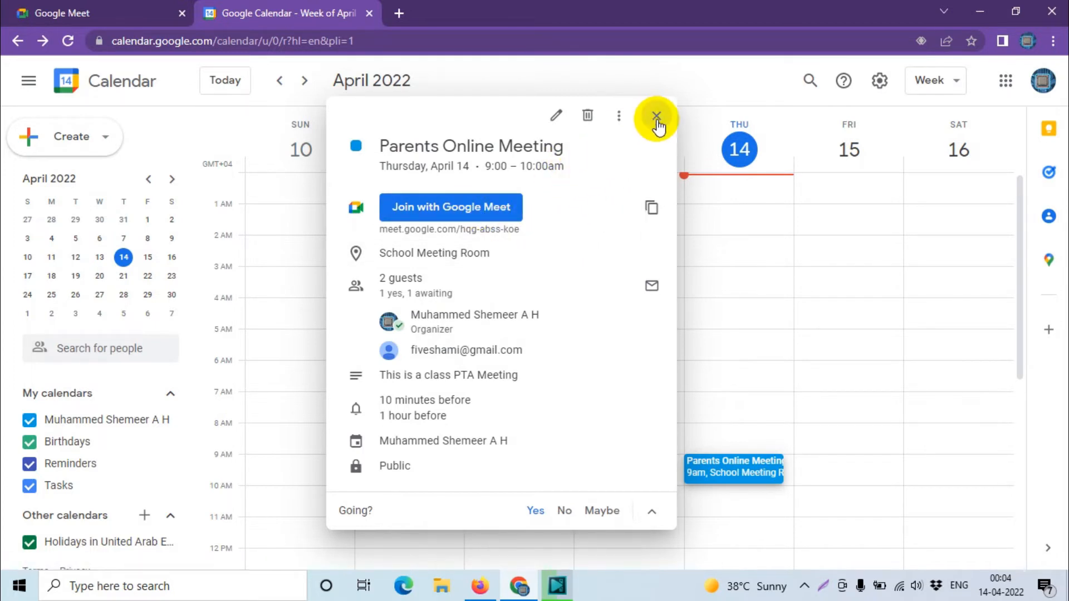
click(657, 115)
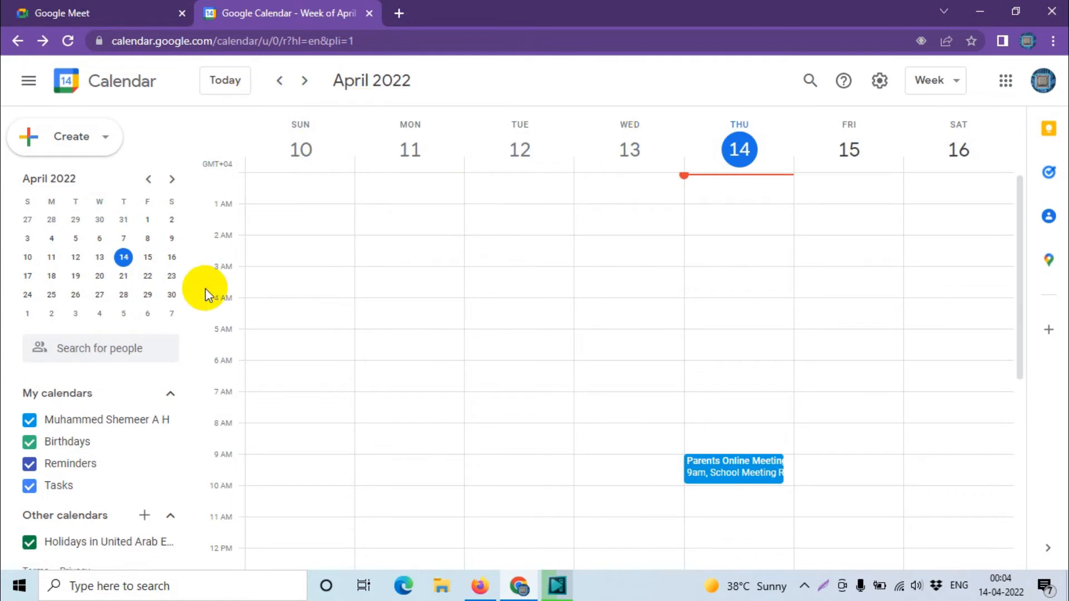
Return to the Google Meet home page listing Parents Online Meeting at 9:00 AM.
click(72, 13)
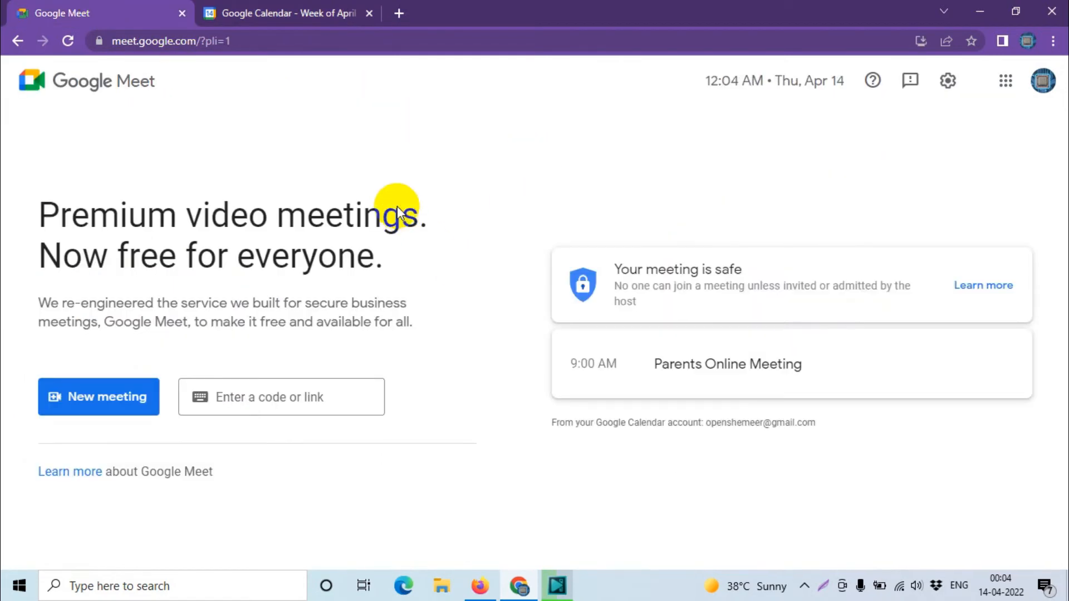
mouse_move(540, 271)
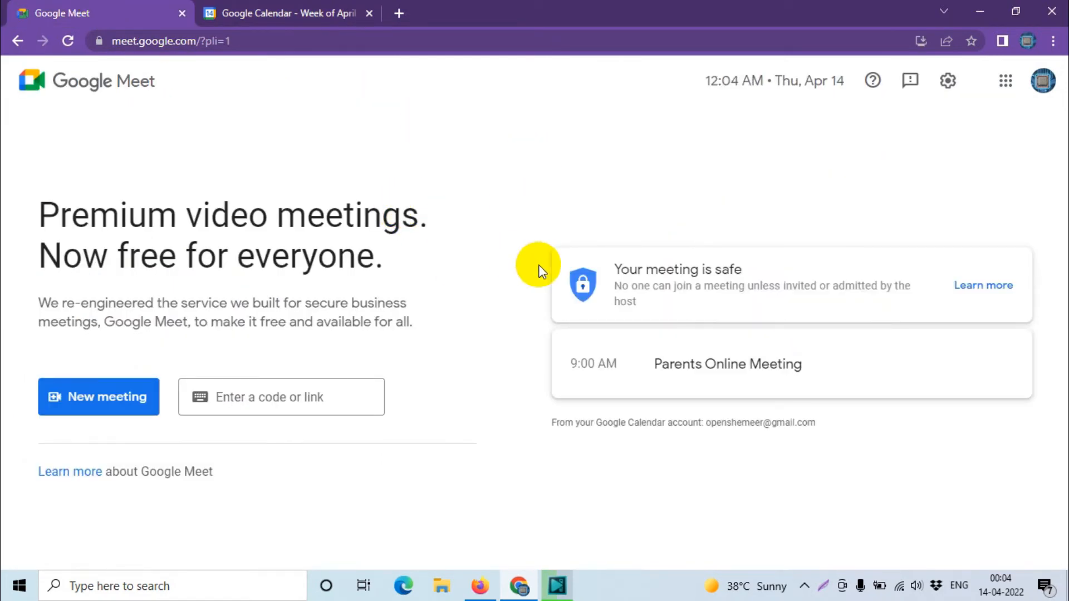